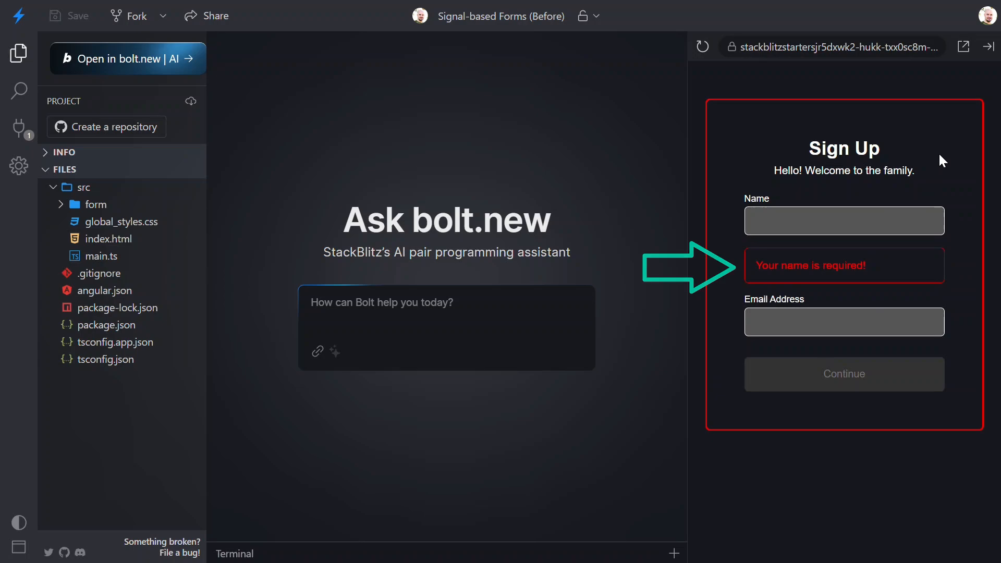
{"action": "mouse_move", "coordinate": [909, 279]}
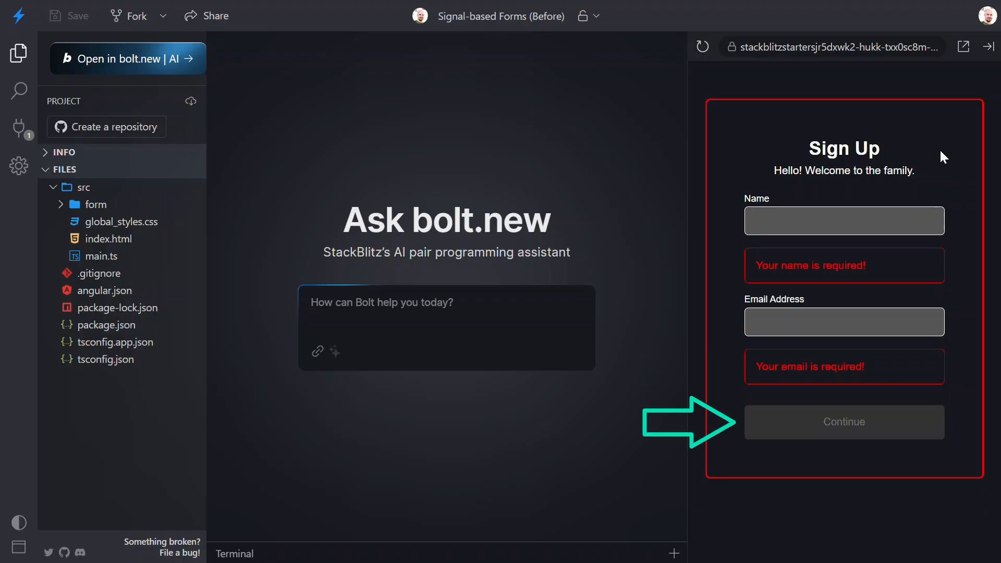
Enter brian as the name and brian as the email, then blur to trigger the invalid email error
{"action": "left_click", "coordinate": [842, 221]}
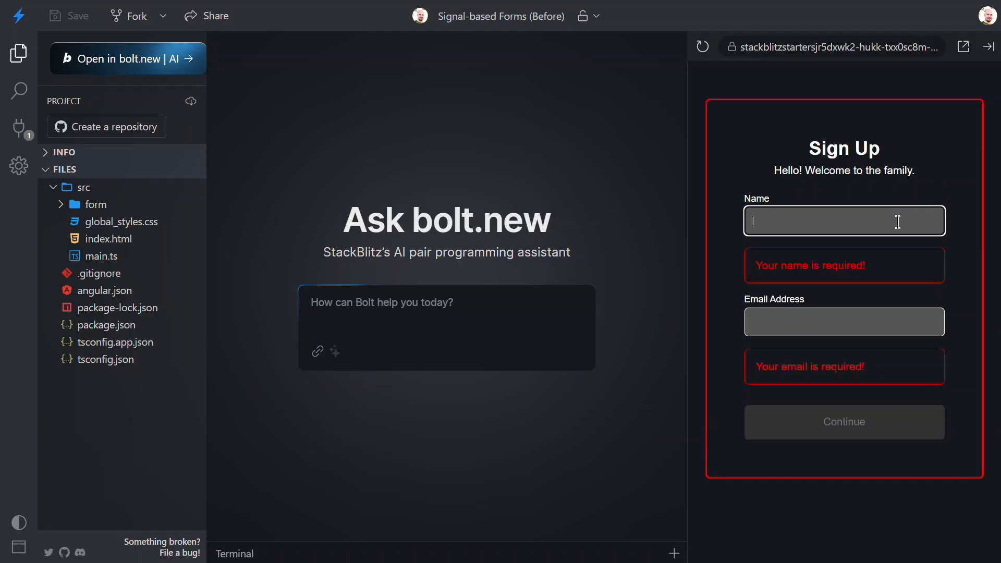
{"action": "type", "text": "brian"}
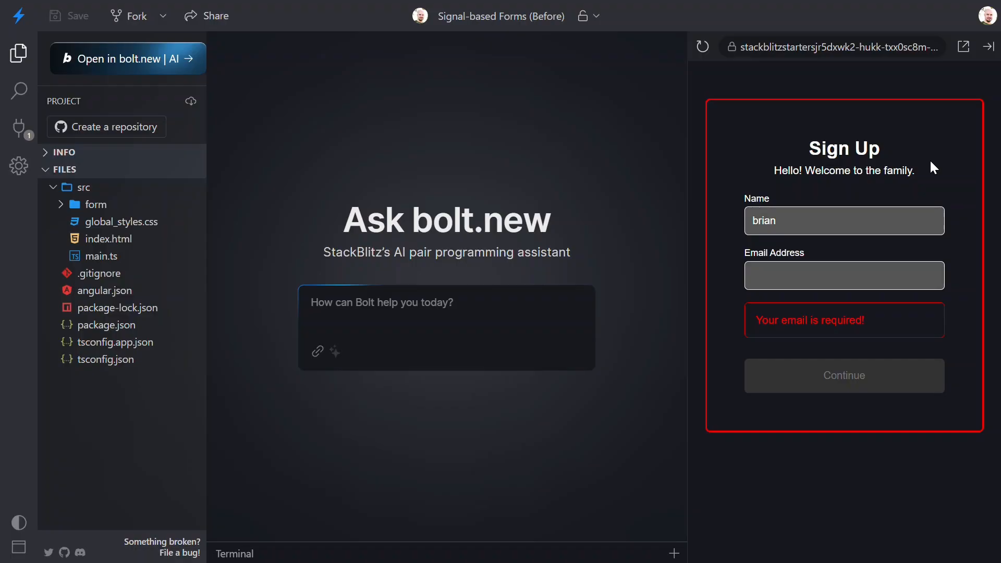
{"action": "left_click", "coordinate": [842, 275]}
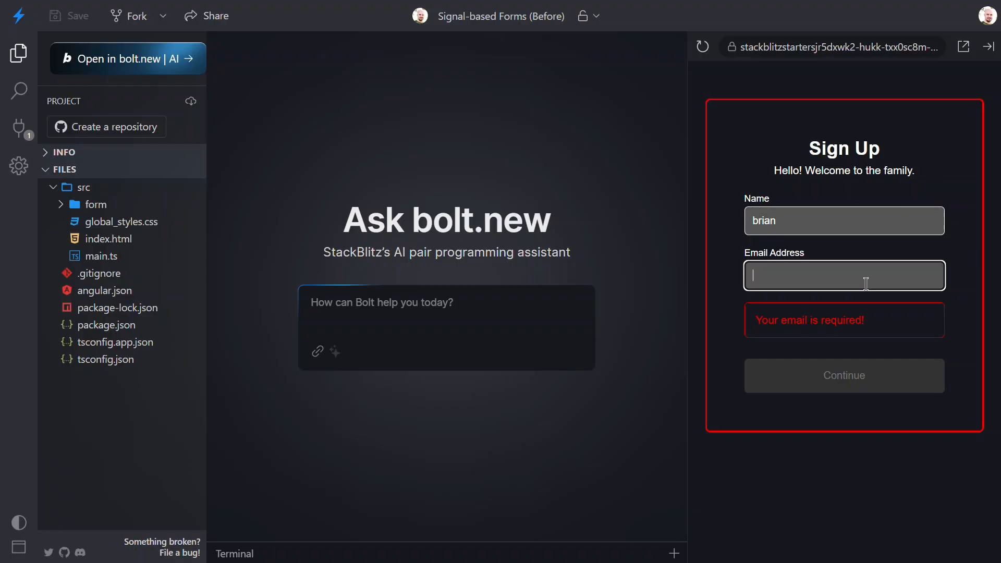
{"action": "type", "text": "brian"}
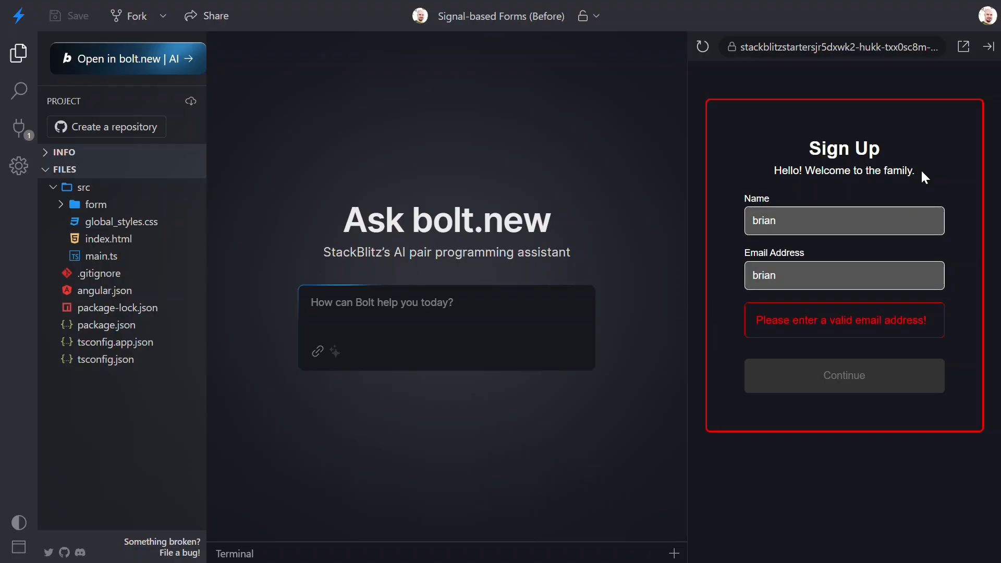
{"action": "left_click", "coordinate": [842, 275]}
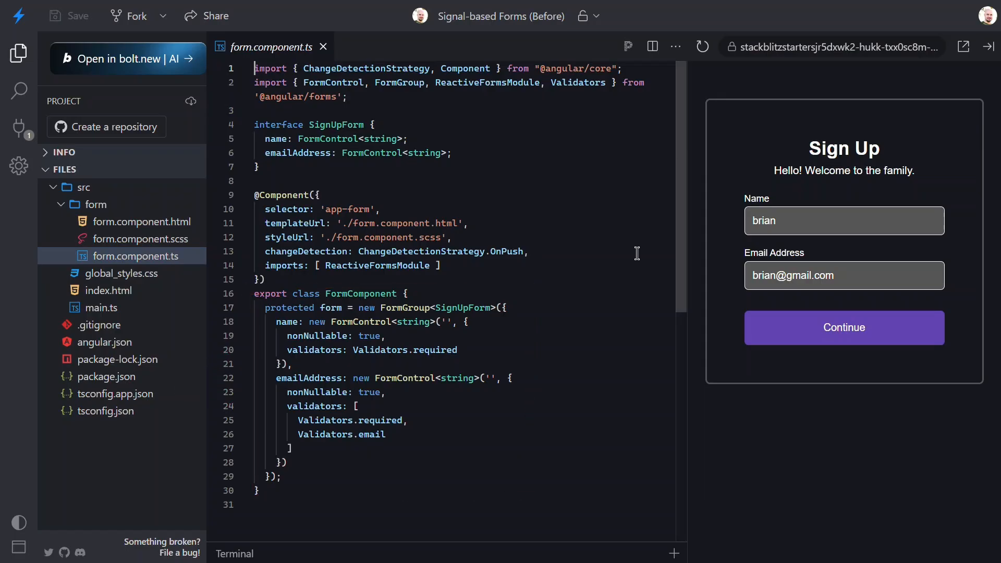
Open form.component.html to view the template with its name and email error messages
{"action": "left_click", "coordinate": [143, 221]}
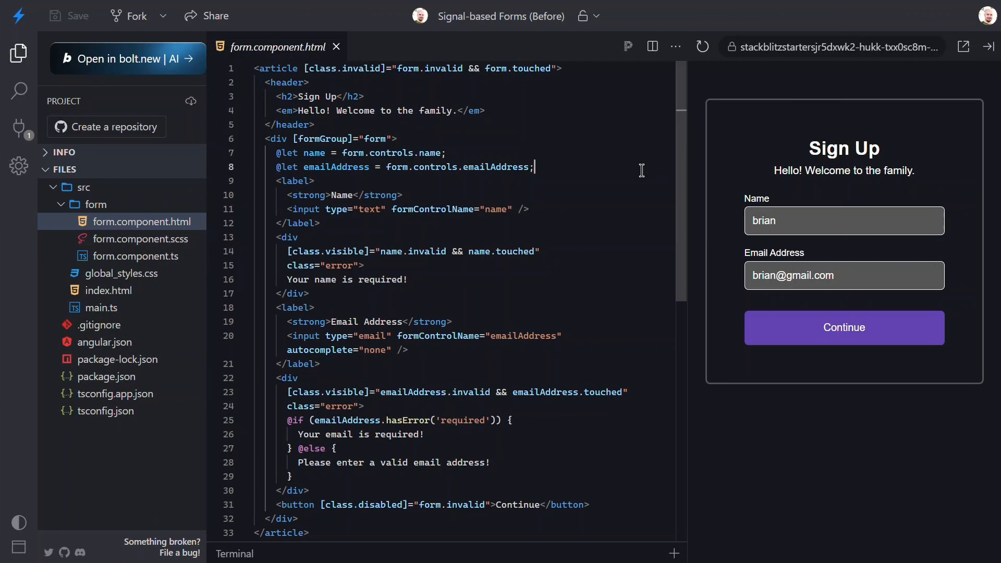
{"action": "left_click", "coordinate": [133, 256]}
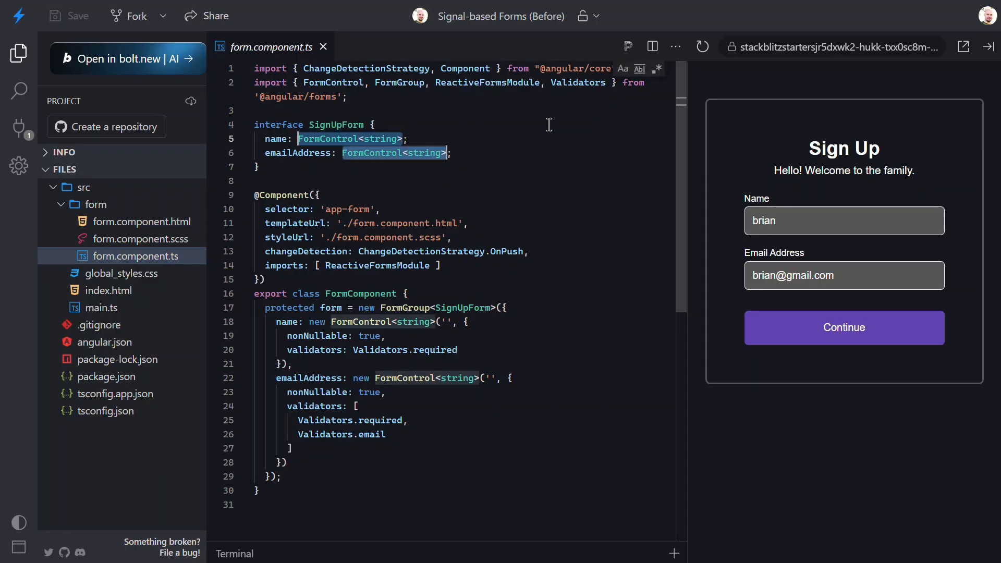
{"action": "type", "text": "string"}
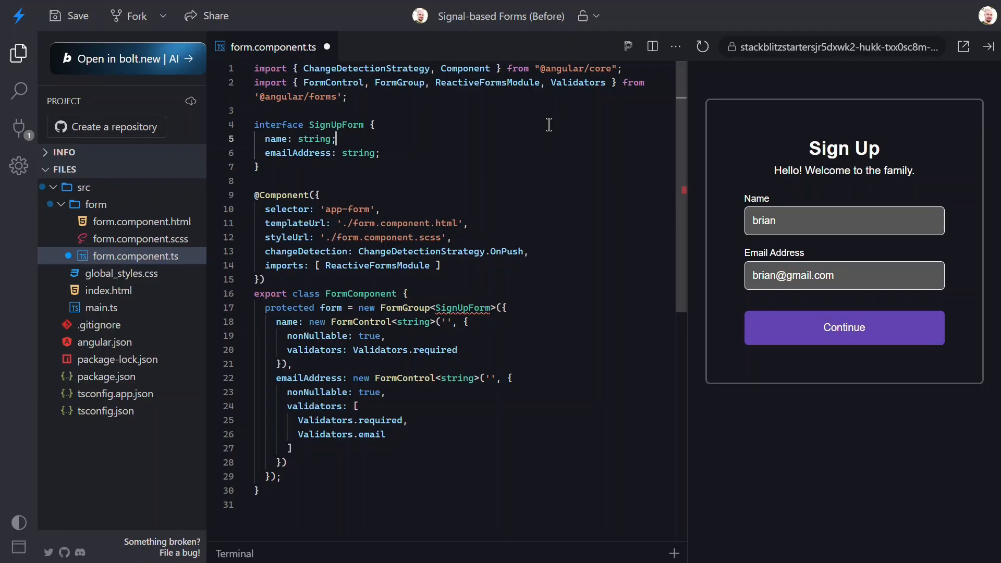
{"action": "mouse_move", "coordinate": [316, 429]}
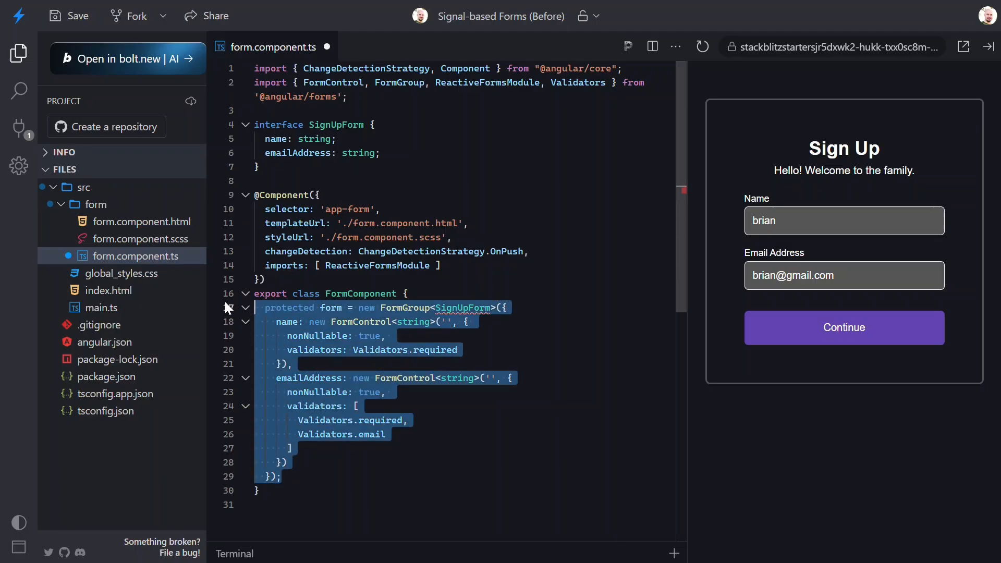
{"action": "key", "text": "Delete"}
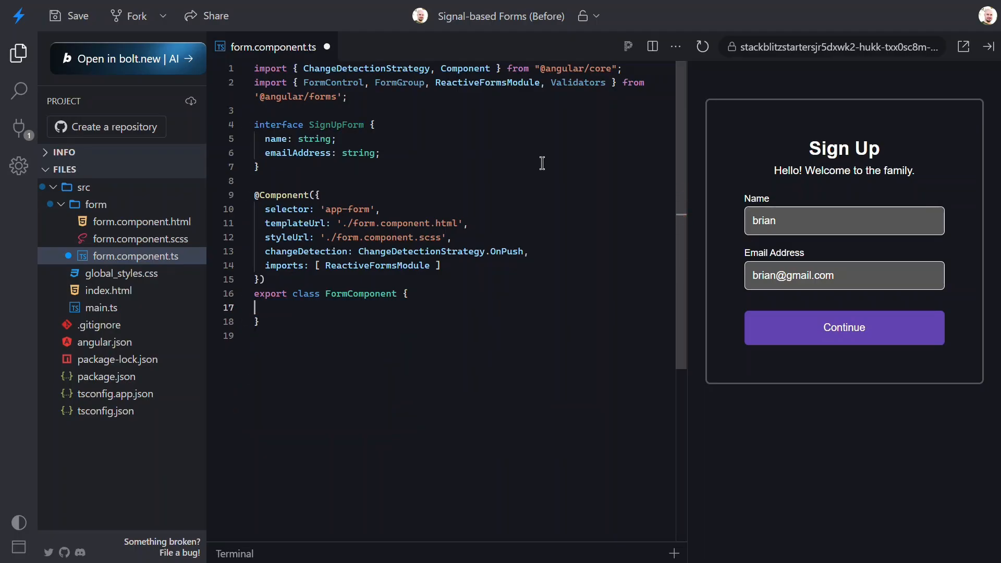
{"action": "mouse_move", "coordinate": [531, 172]}
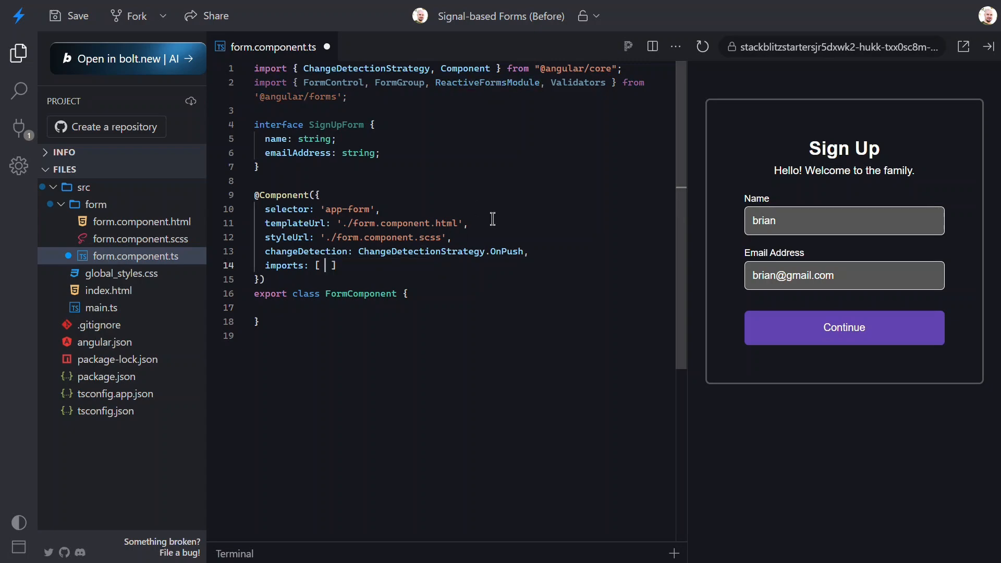
{"action": "mouse_move", "coordinate": [382, 108]}
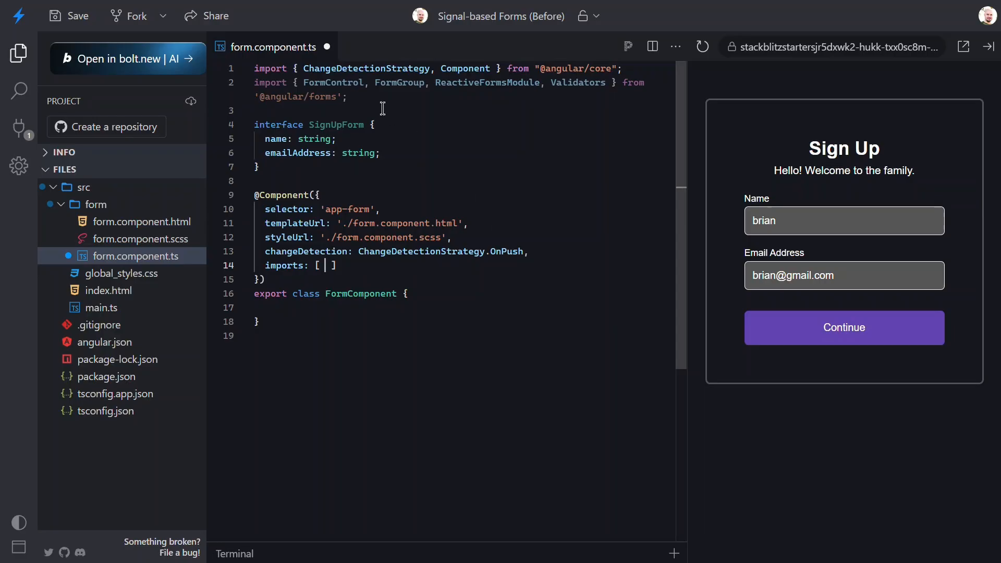
{"action": "key", "text": "Backspace"}
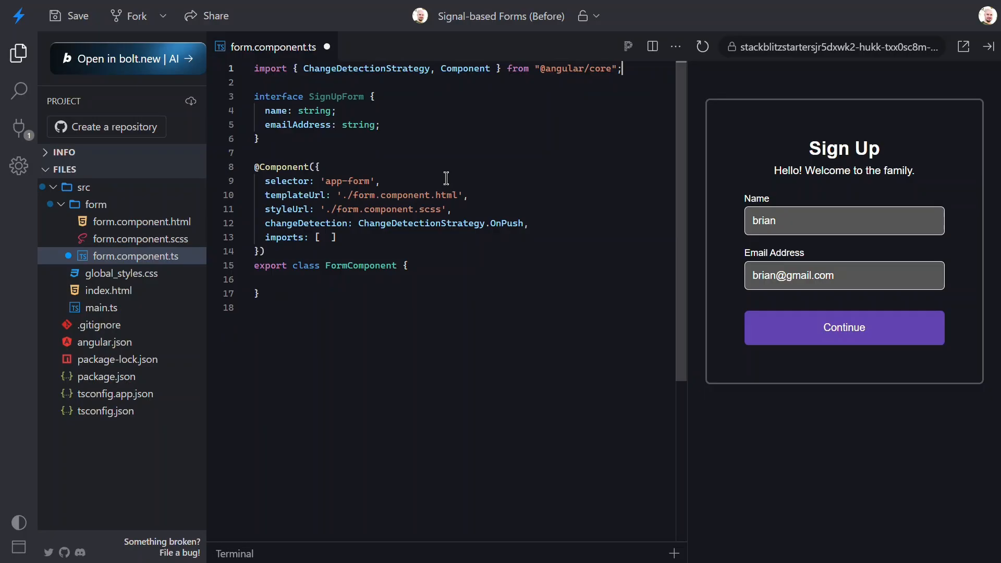
{"action": "left_click", "coordinate": [326, 237]}
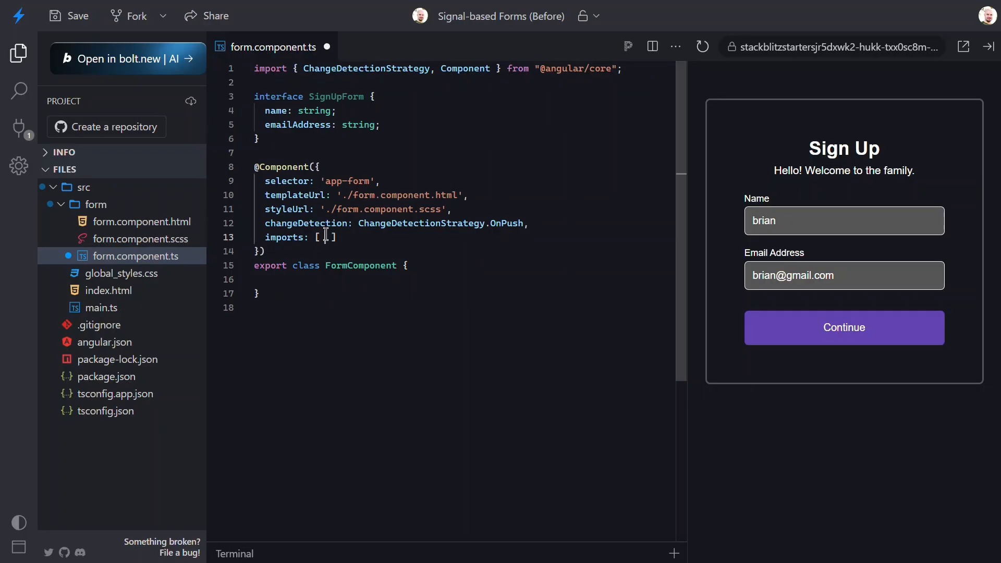
{"action": "type", "text": "Control"}
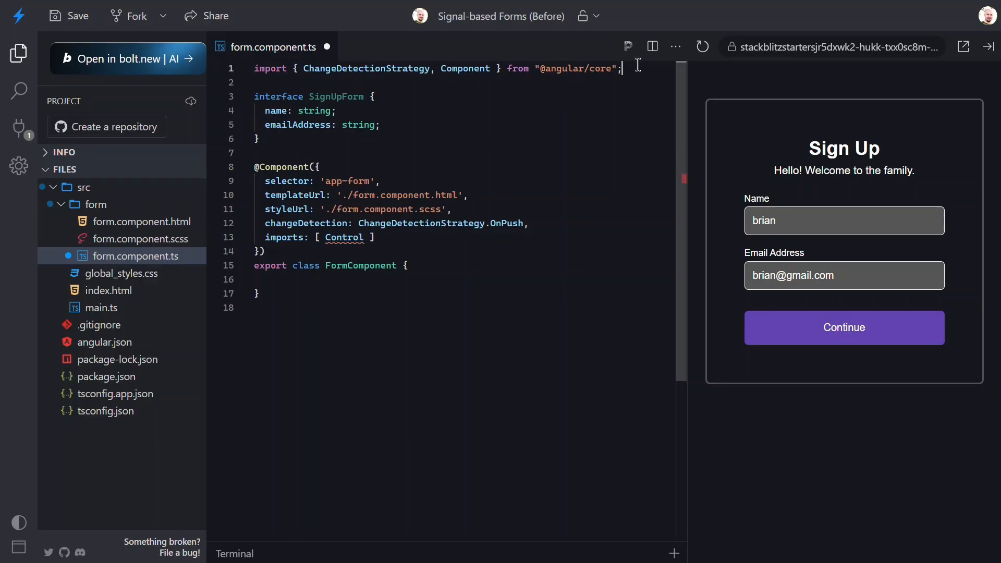
{"action": "type", "text": "import { Control } from '@angular/forms/signals';"}
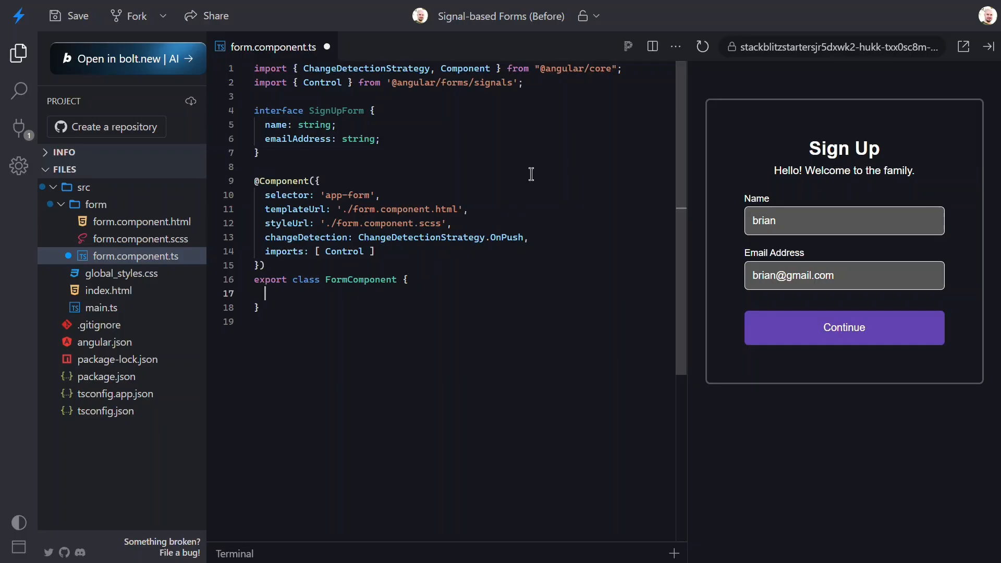
Declare protected readonly model = signal<SignUpForm>({ name: '', emailAddress: '' });
{"action": "type", "text": "protected readonly model"}
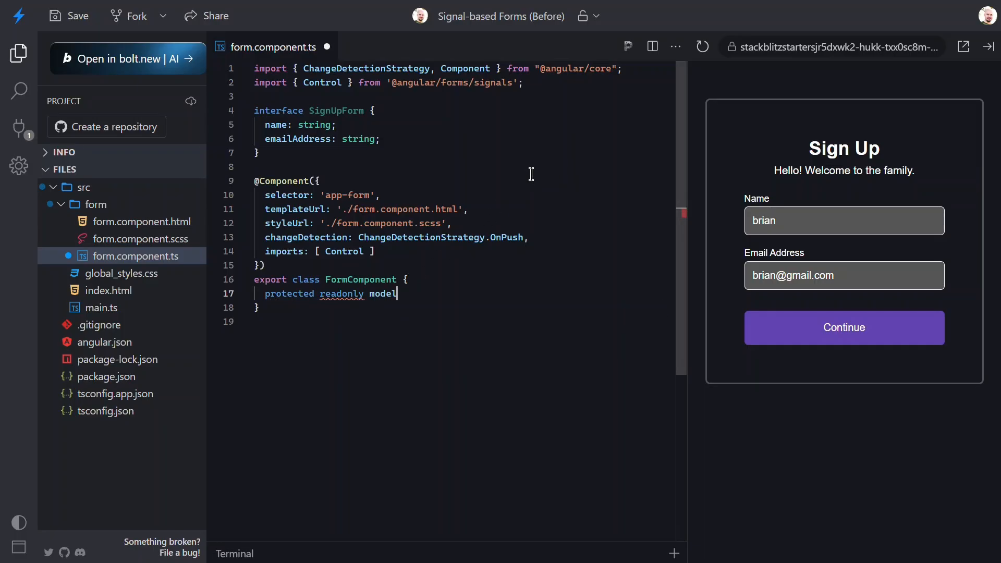
{"action": "type", "text": "= signal<SignUpForm>({"}
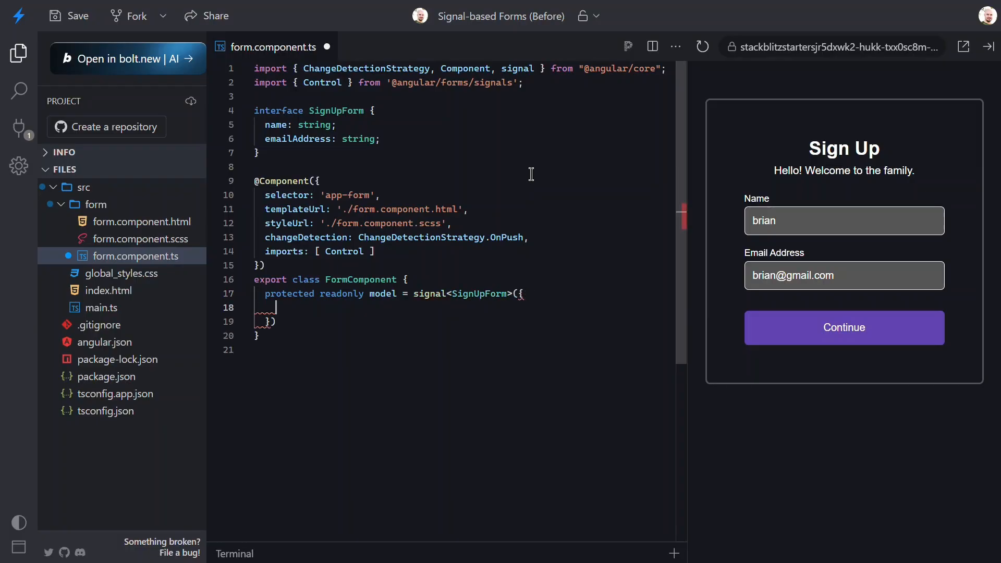
{"action": "type", "text": ";"}
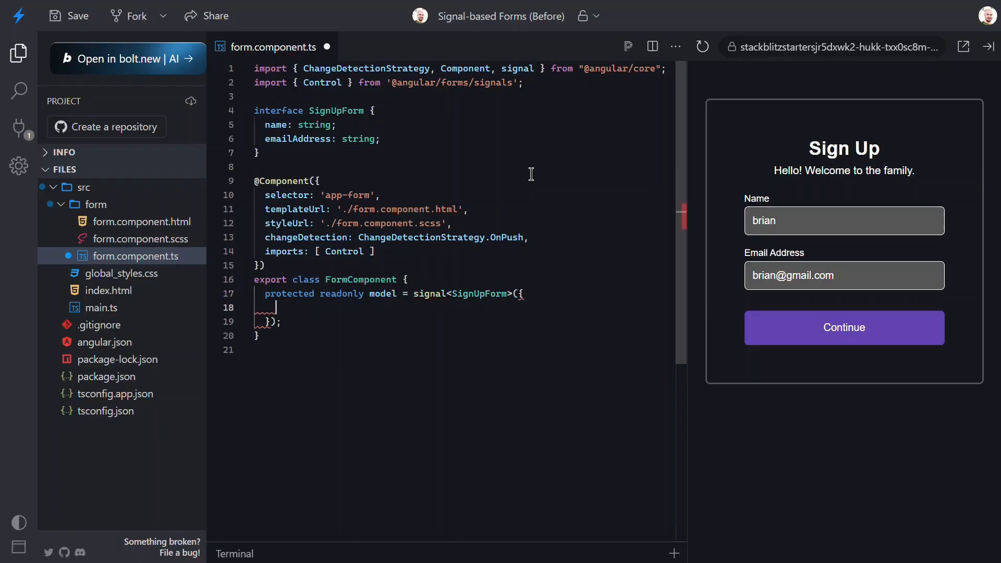
{"action": "type", "text": "name: '',"}
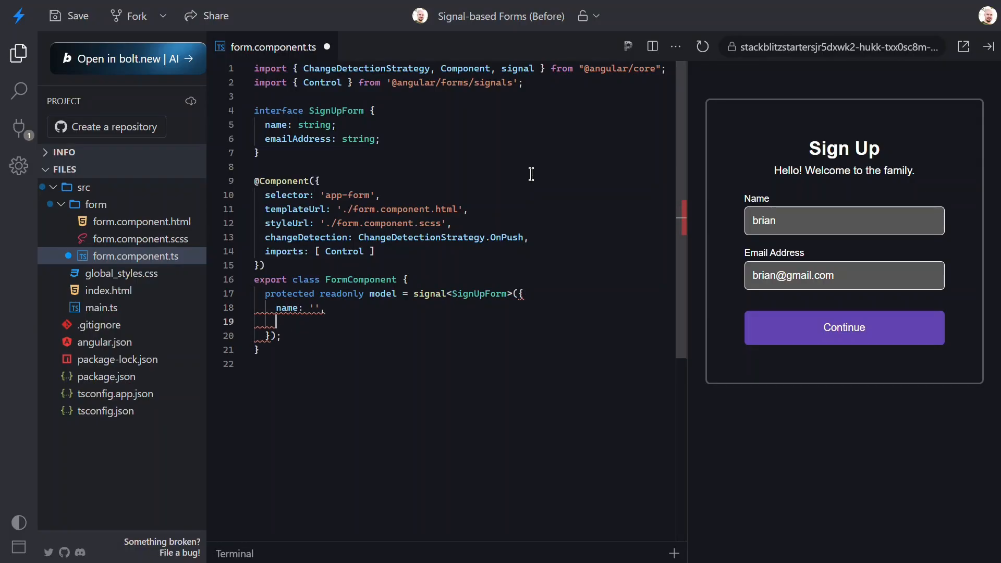
{"action": "type", "text": "emailAddress: '',"}
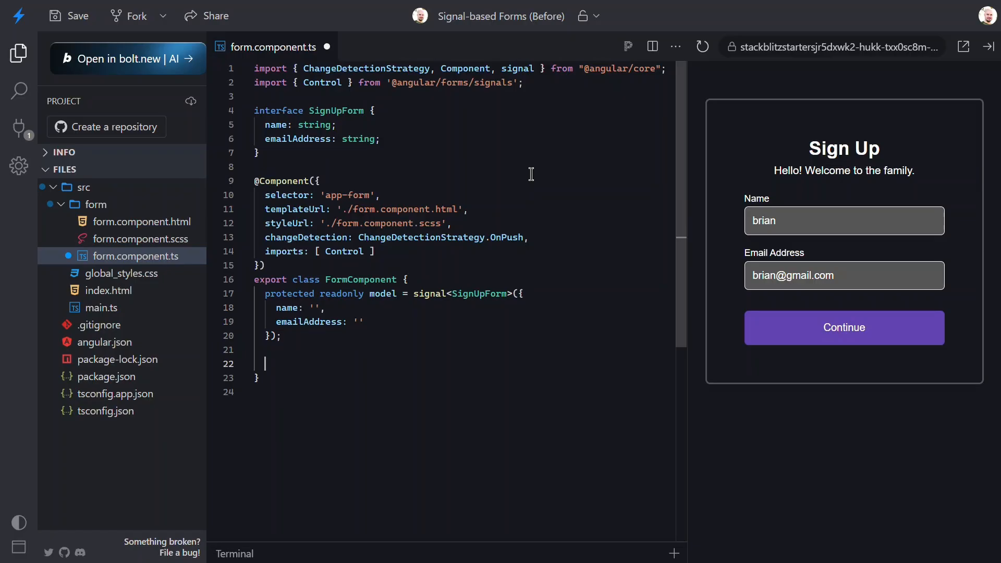
{"action": "type", "text": "protected"}
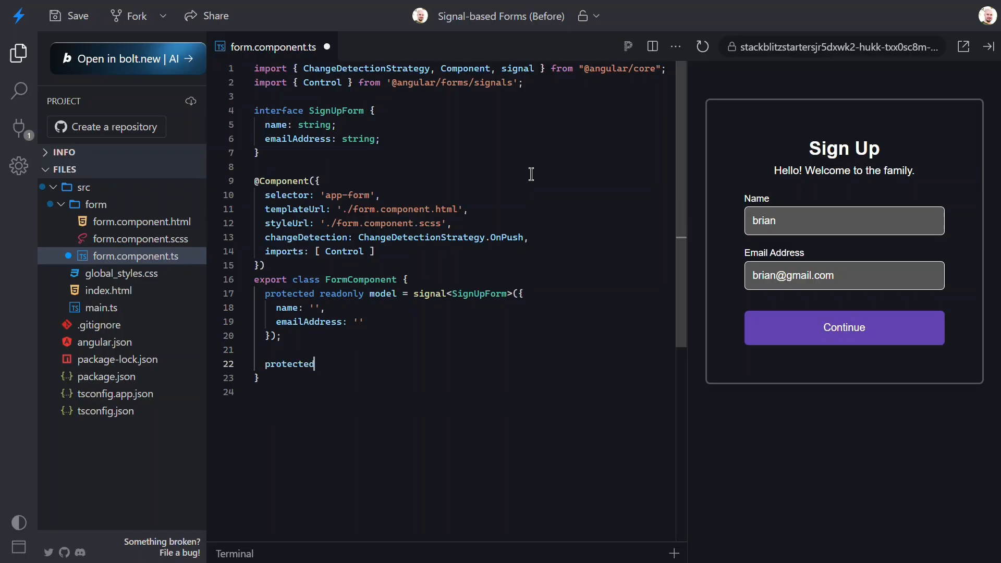
{"action": "type", "text": "readonly"}
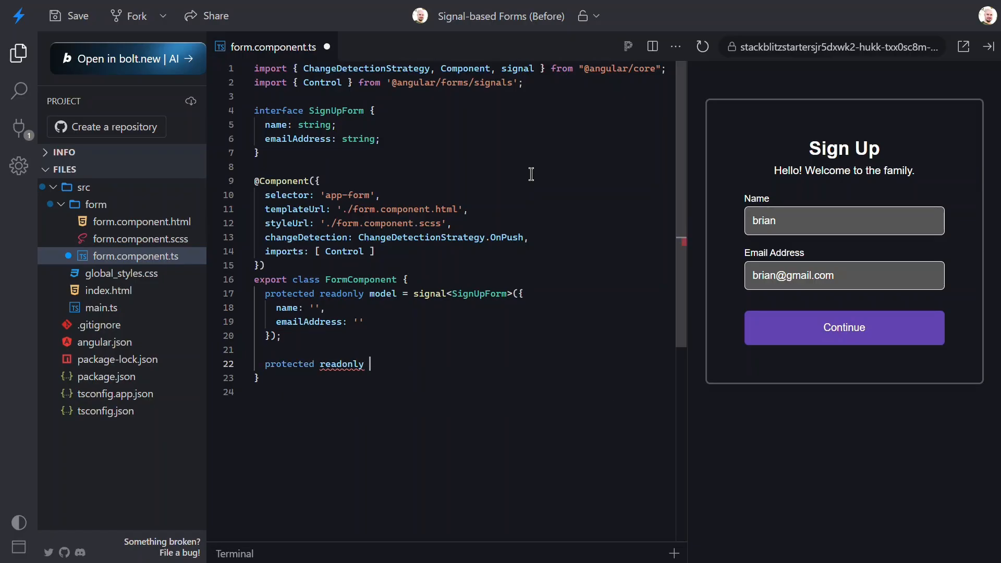
{"action": "type", "text": "form ="}
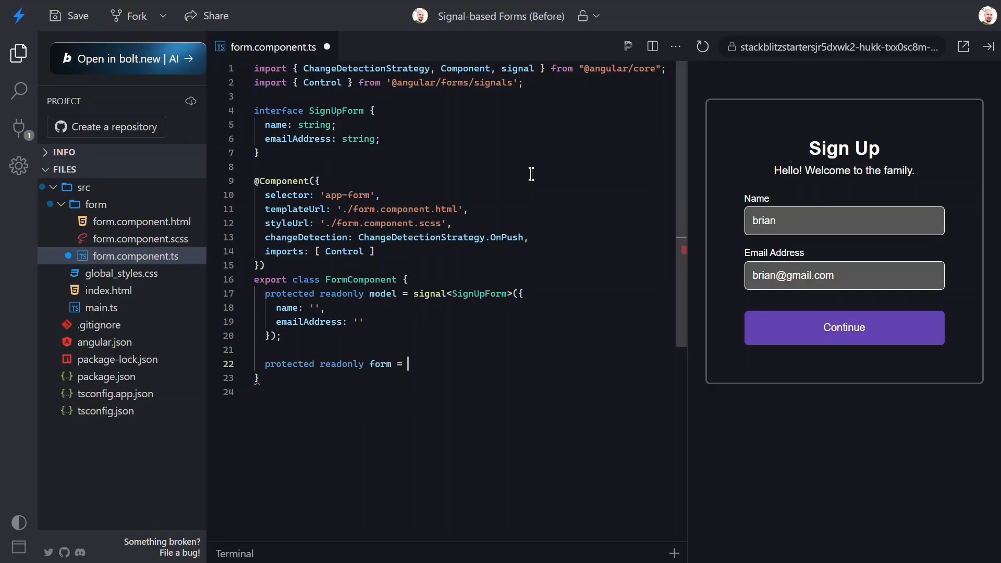
{"action": "type", "text": "form"}
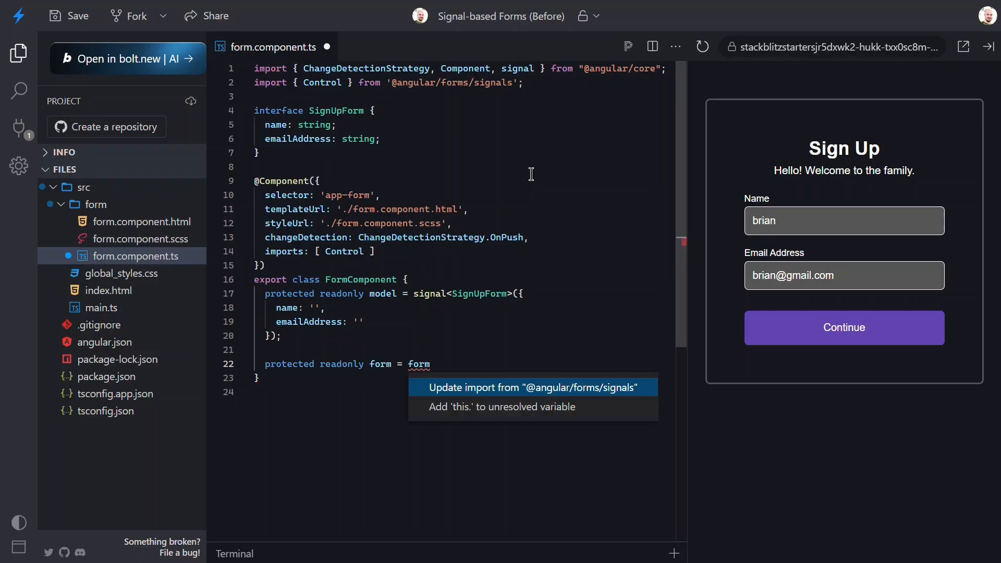
{"action": "left_click", "coordinate": [530, 388]}
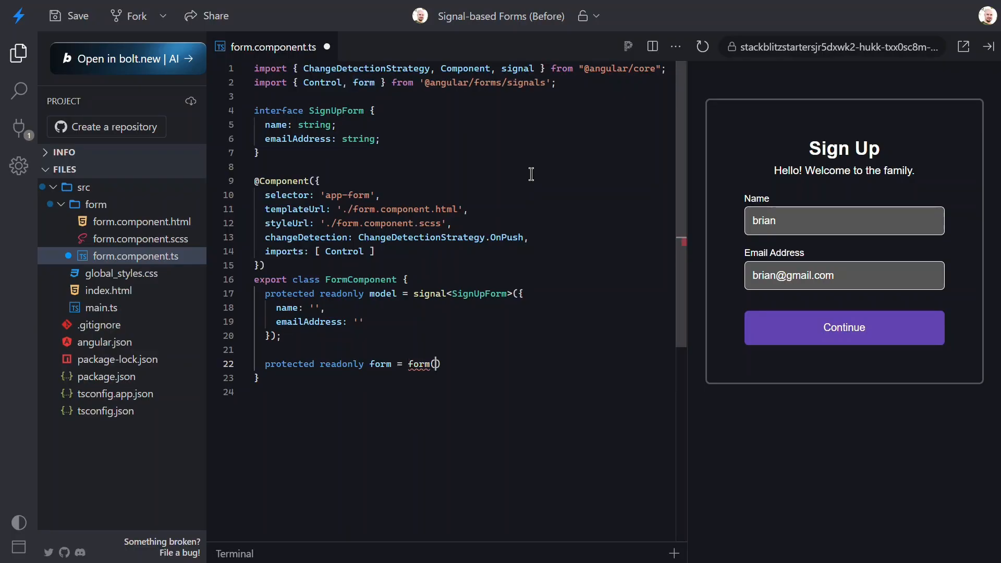
{"action": "type", "text": ";"}
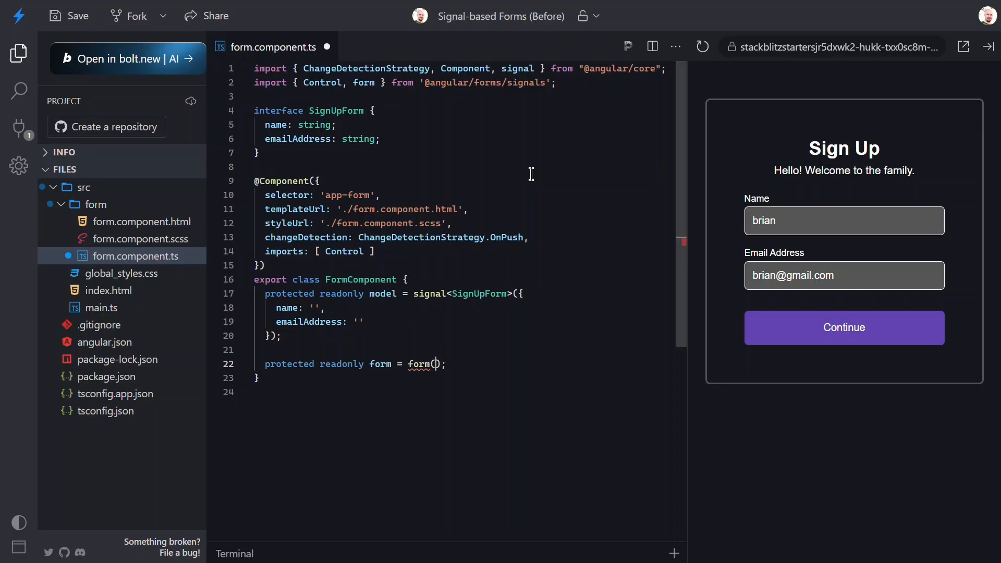
Pass this.model and a schema => { } callback to the form() call
{"action": "type", "text": "this"}
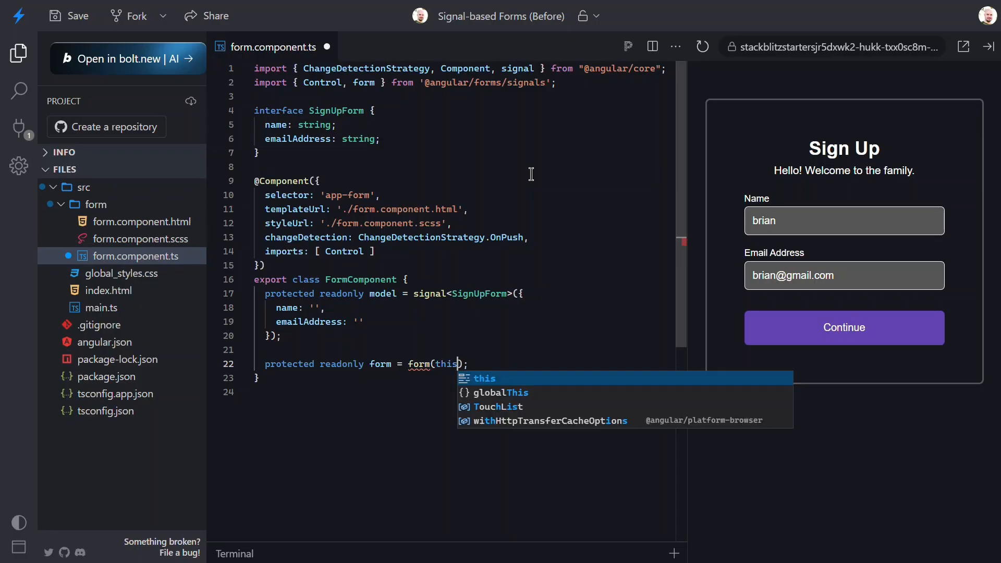
{"action": "type", "text": ".model,"}
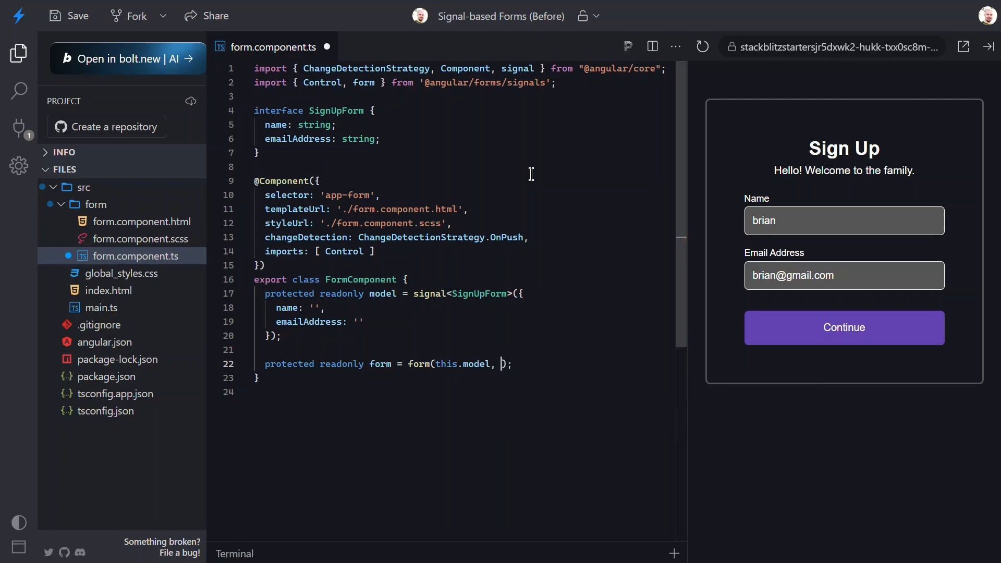
{"action": "type", "text": "schema => {"}
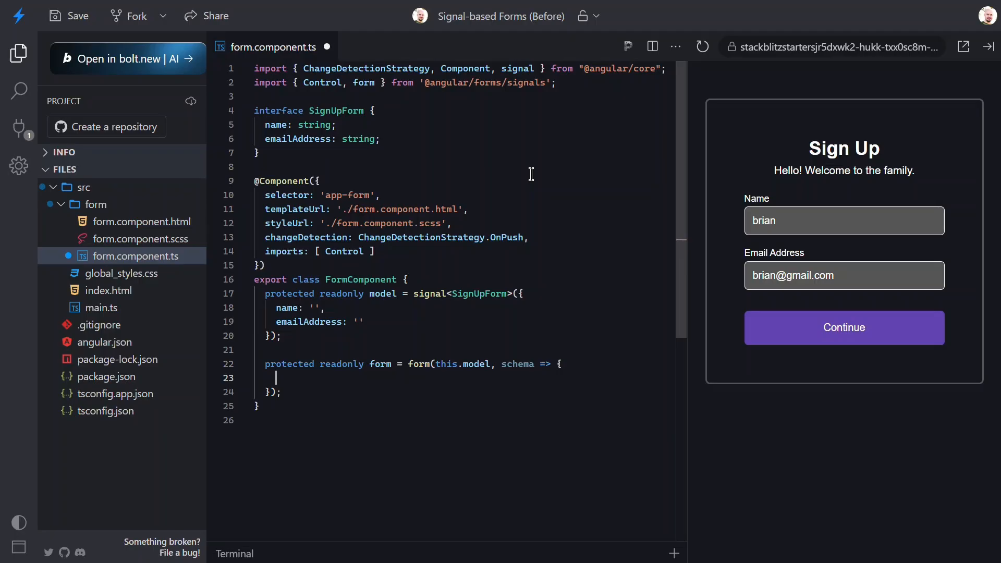
{"action": "type", "text": "re"}
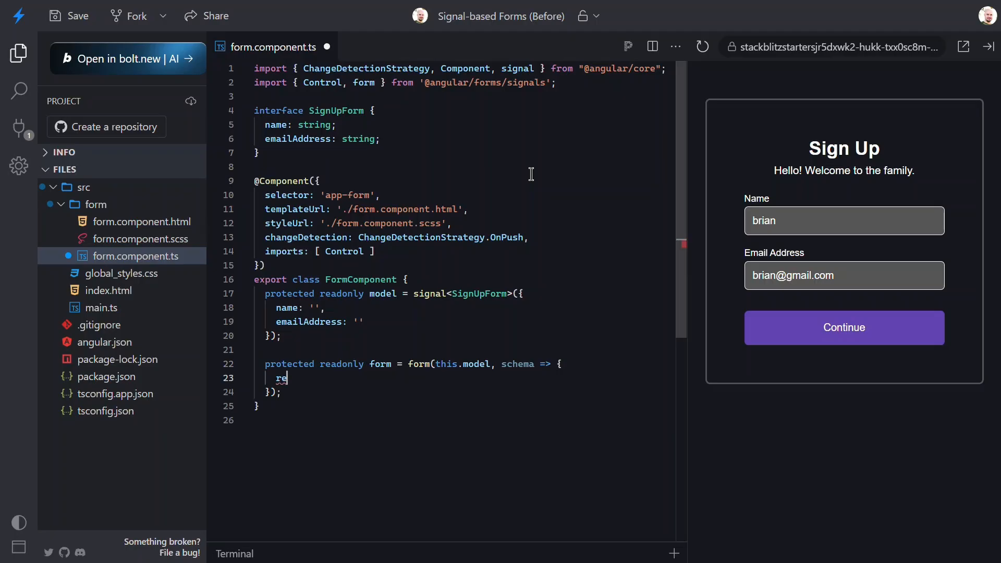
Add required(schema.name, { message: 'Your name is required!' }); and begin a second required rule
{"action": "type", "text": "quired("}
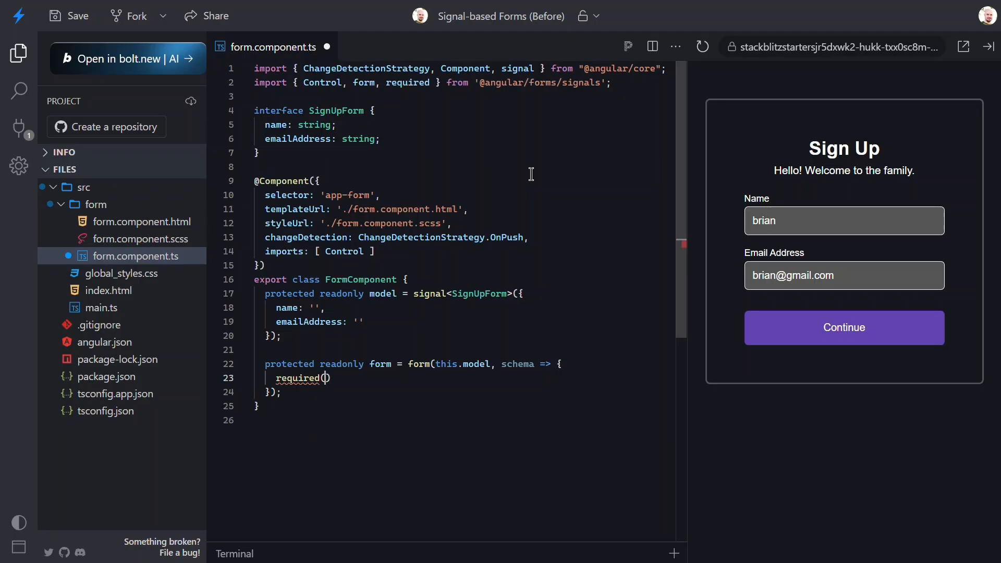
{"action": "type", "text": "schema."}
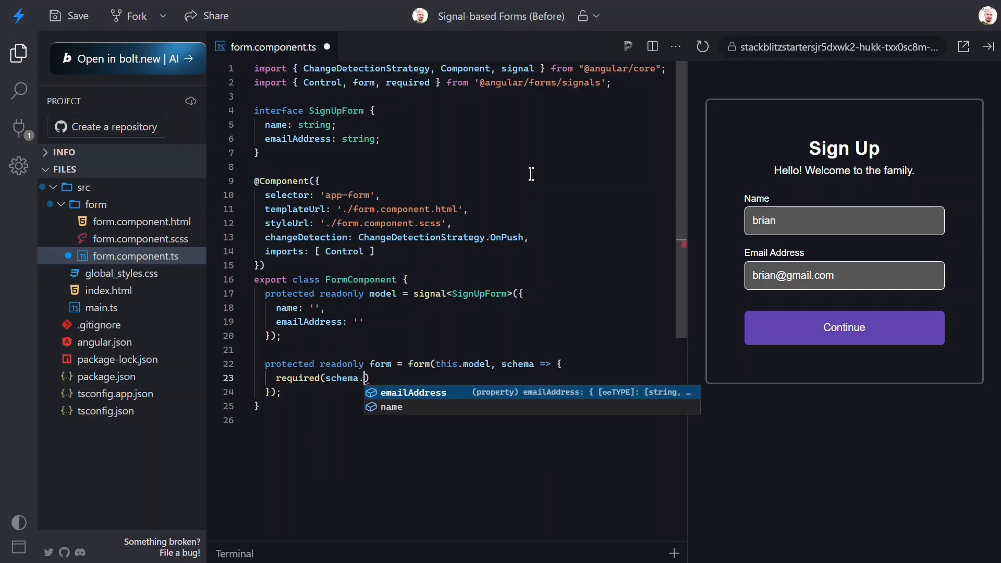
{"action": "type", "text": "name,"}
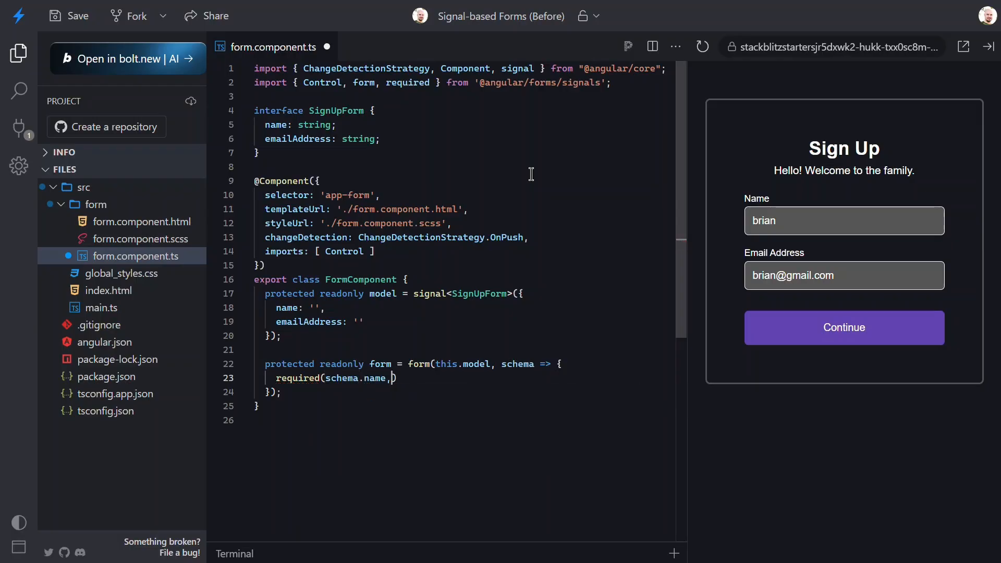
{"action": "type", "text": "{"}
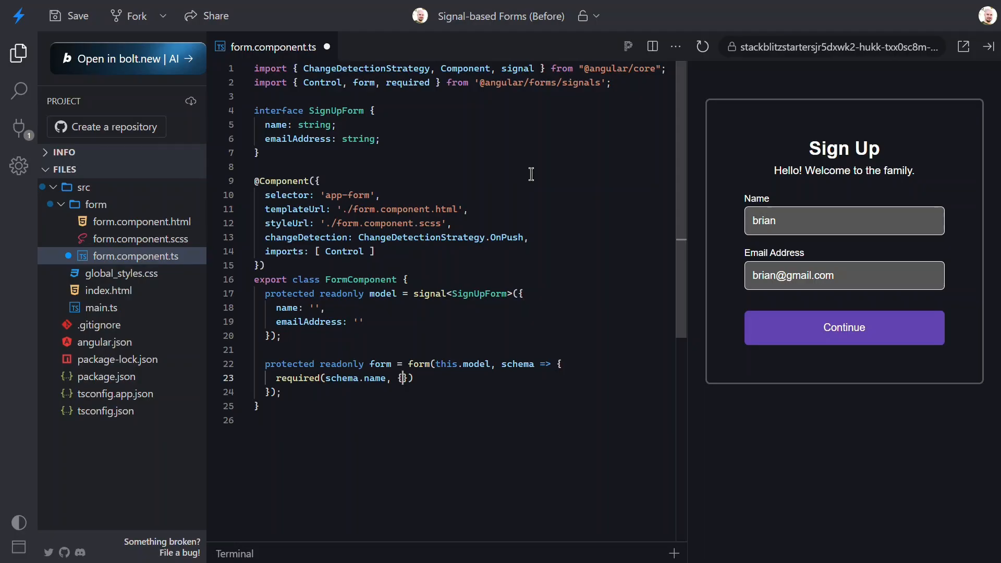
{"action": "key", "text": "Enter"}
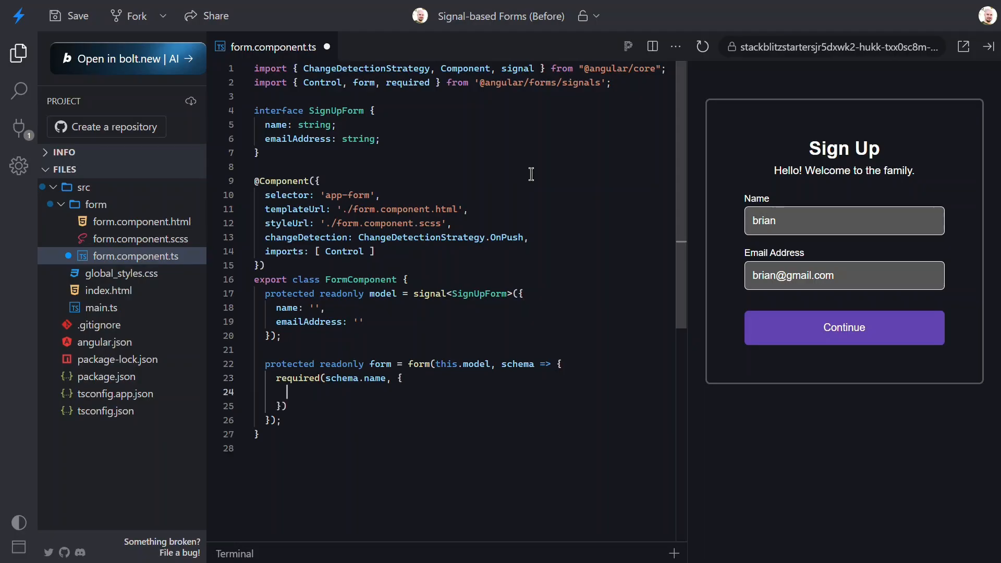
{"action": "type", "text": "message: 'Your name is required"}
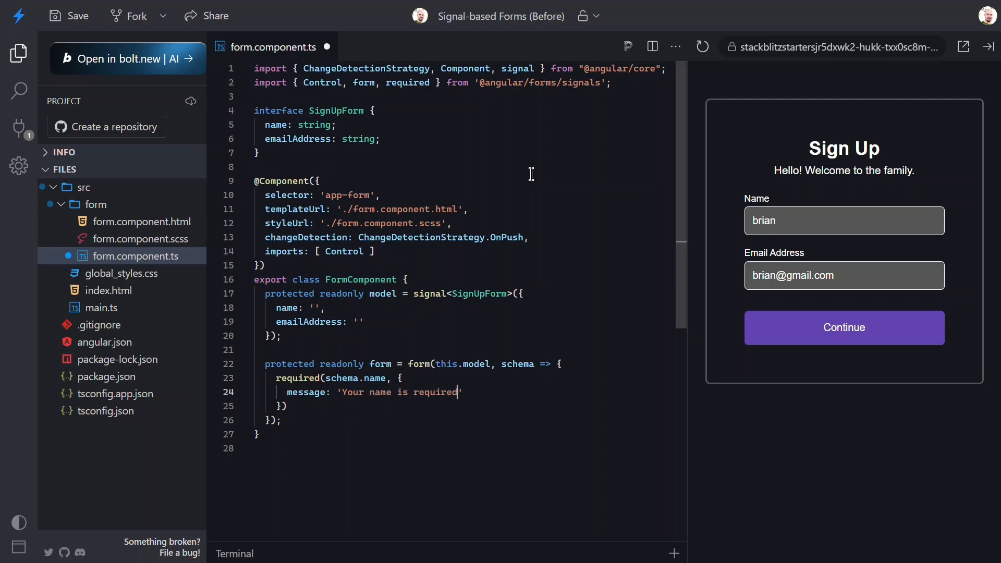
{"action": "type", "text": "!"}
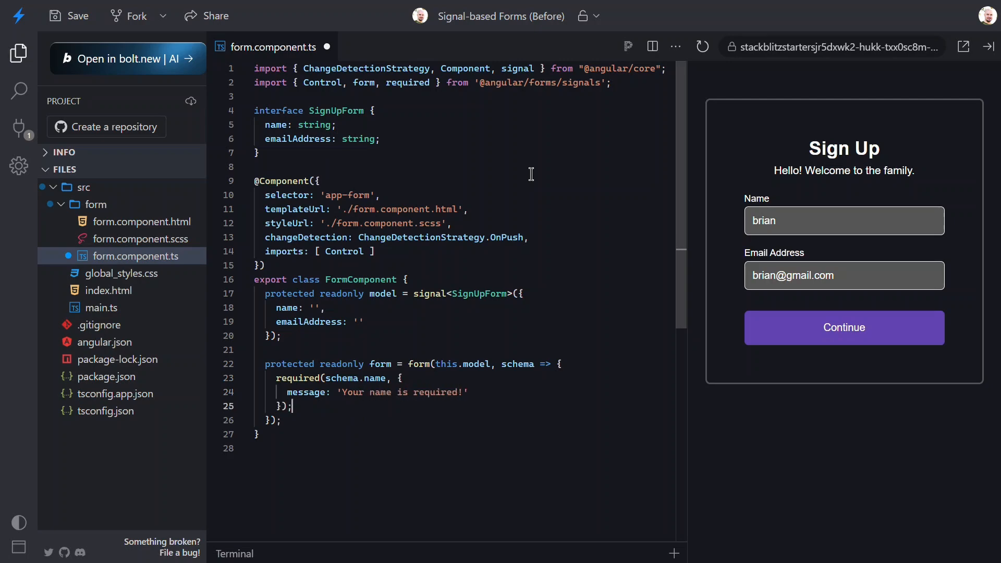
{"action": "key", "text": "Enter"}
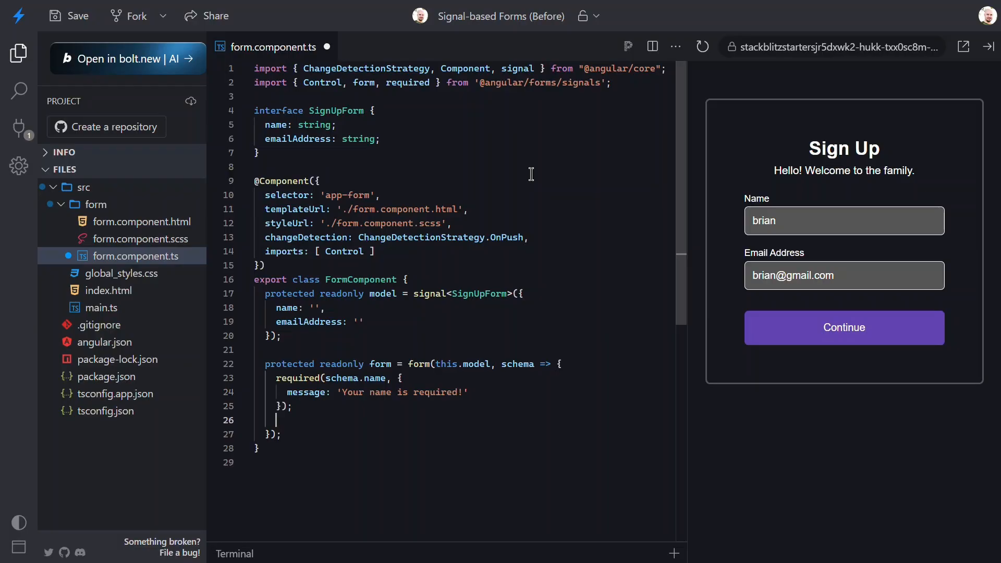
{"action": "type", "text": "required"}
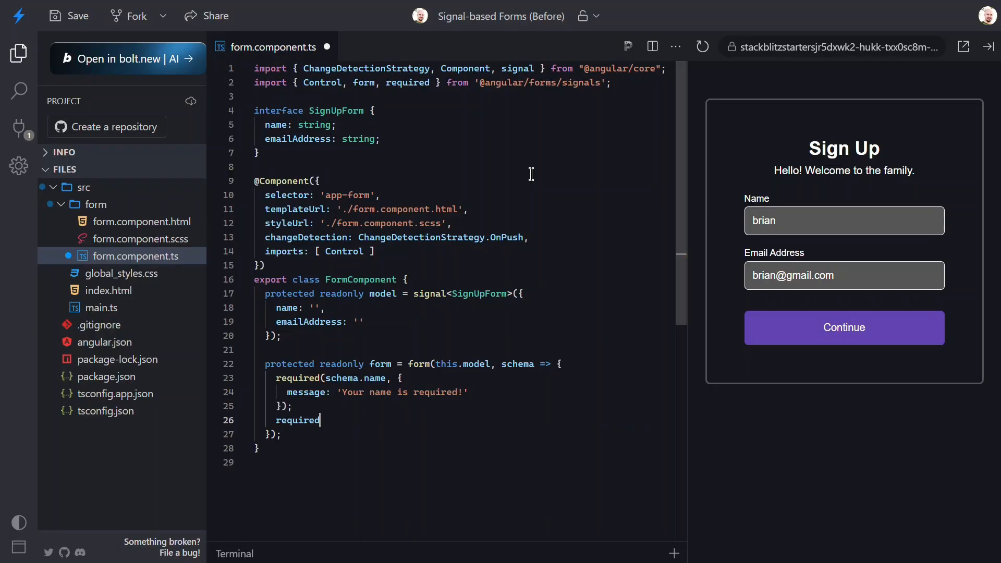
Complete required(schema.emailAddress, { message: 'Your email is required!' });
{"action": "type", "text": "(schema.emailAddress, {"}
{"action": "type", "text": "message"}
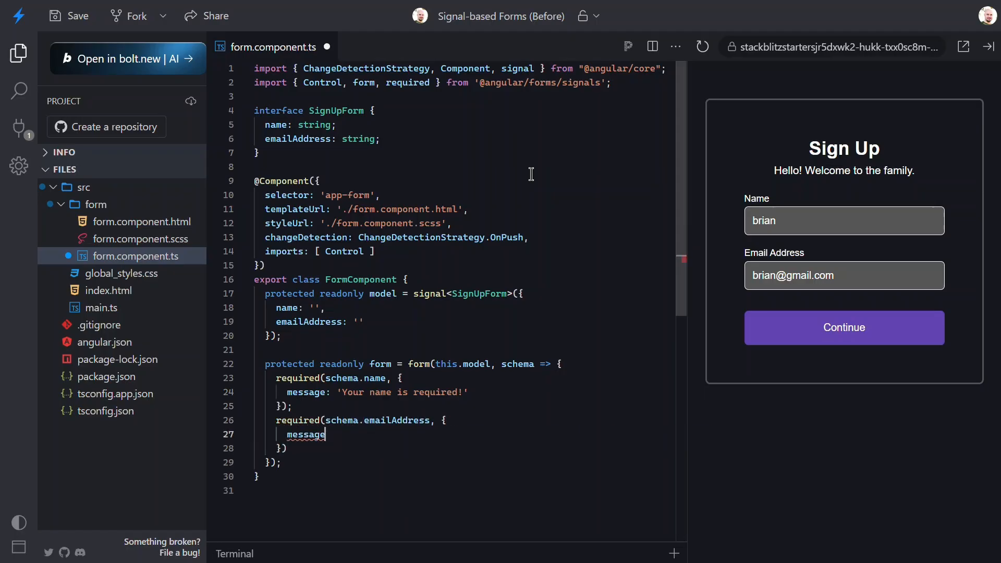
{"action": "type", "text": ": 'Your email is required'"}
{"action": "left_click", "coordinate": [463, 448]}
{"action": "type", "text": ";"}
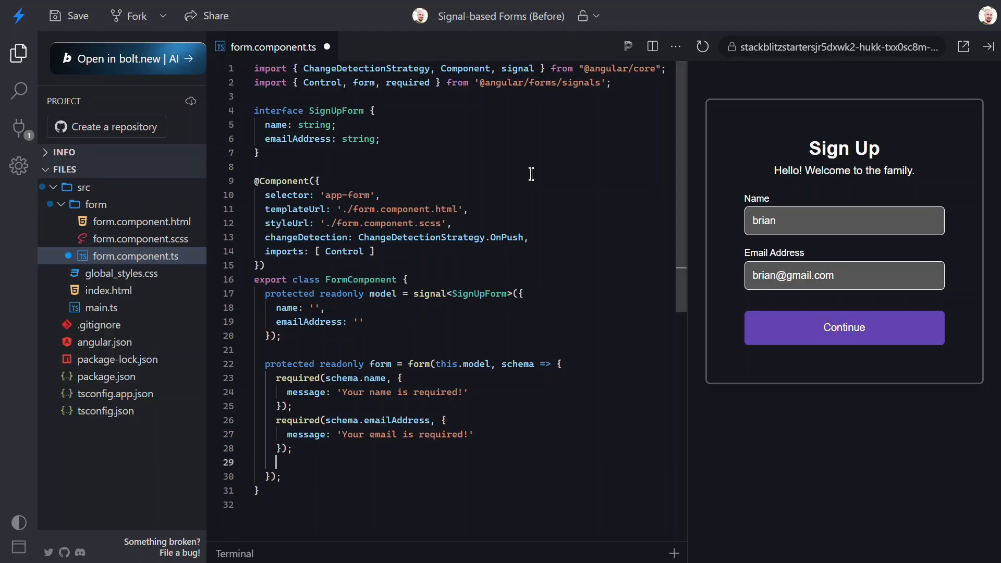
Add email(schema.emailAddress, { message: 'Please enter a valid email address!' }) with email auto-imported
{"action": "type", "text": "email()"}
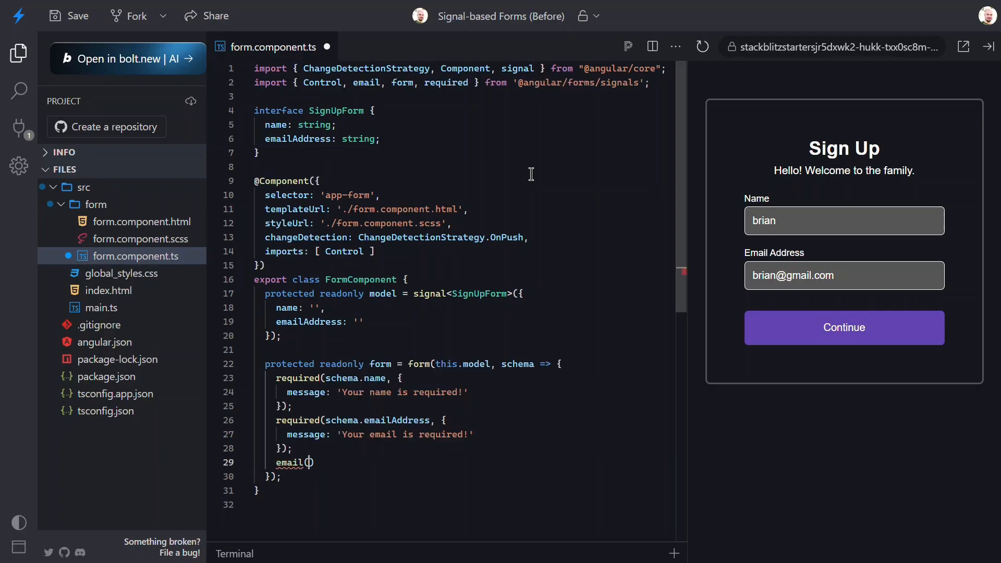
{"action": "type", "text": "schema.emailAddress, {"}
{"action": "type", "text": "message: '"}
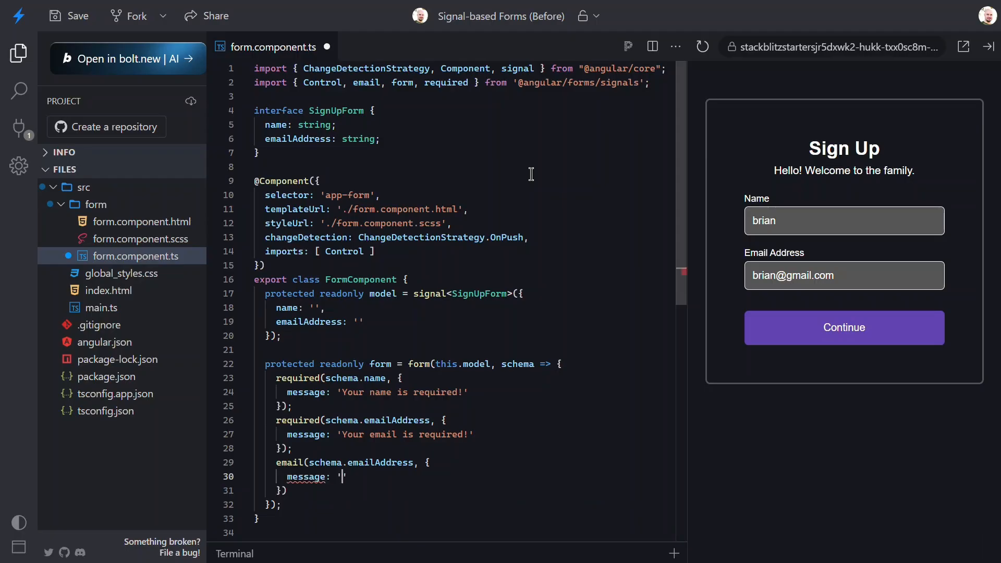
{"action": "type", "text": "Please enter a valid email"}
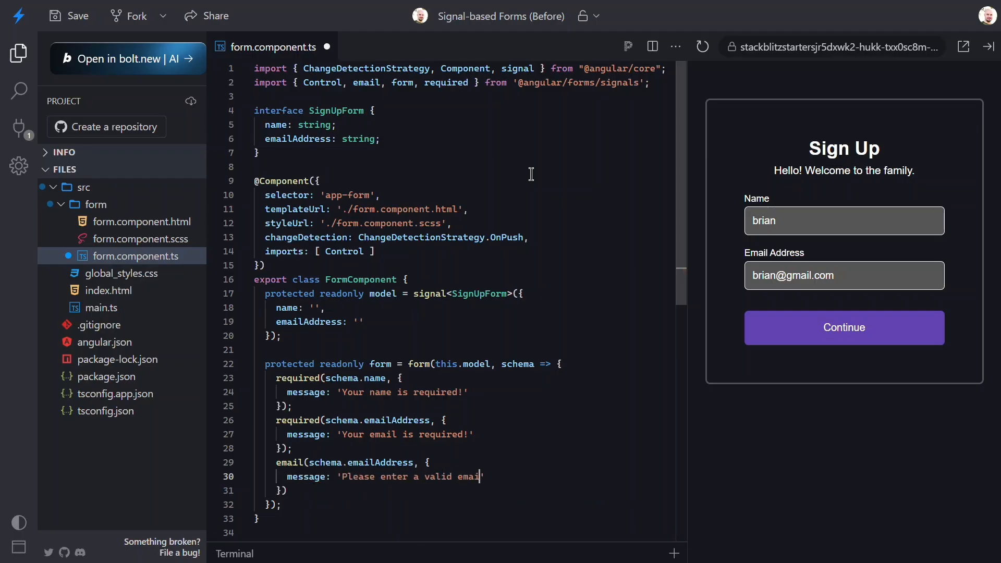
{"action": "type", "text": "address!"}
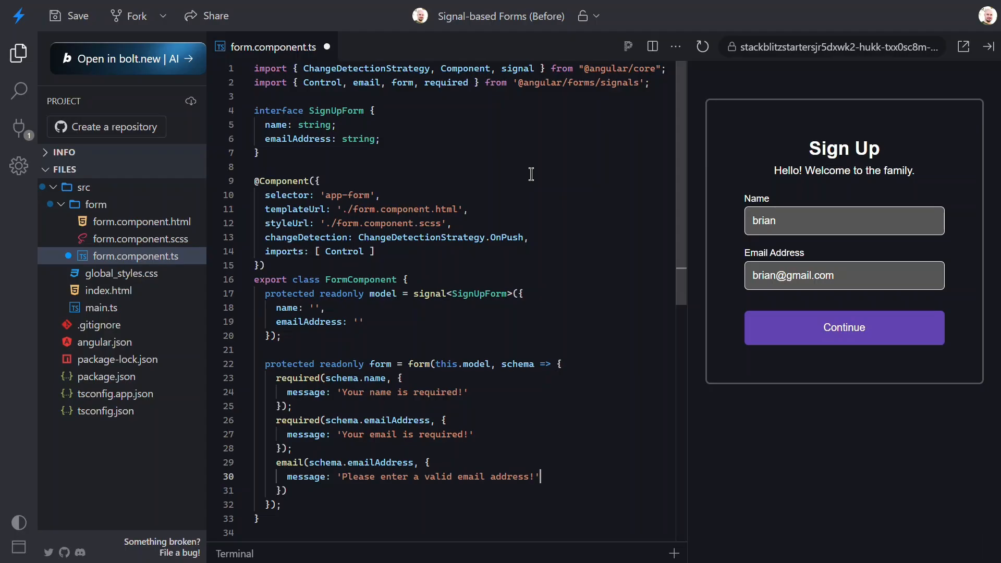
{"action": "left_click", "coordinate": [144, 221]}
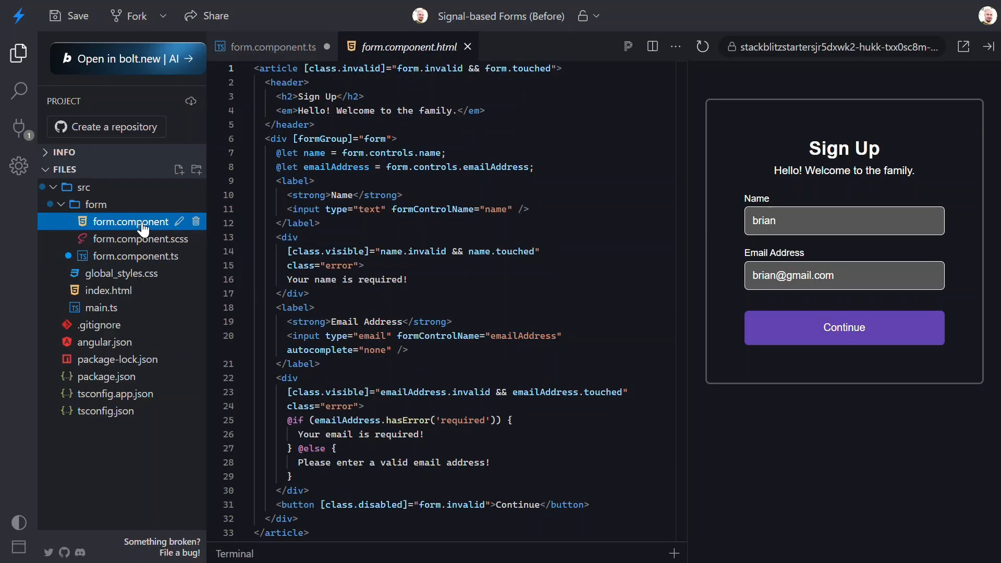
Change the article's invalid binding to form().invalid() && form().touched() as signal calls
{"action": "left_click", "coordinate": [133, 221]}
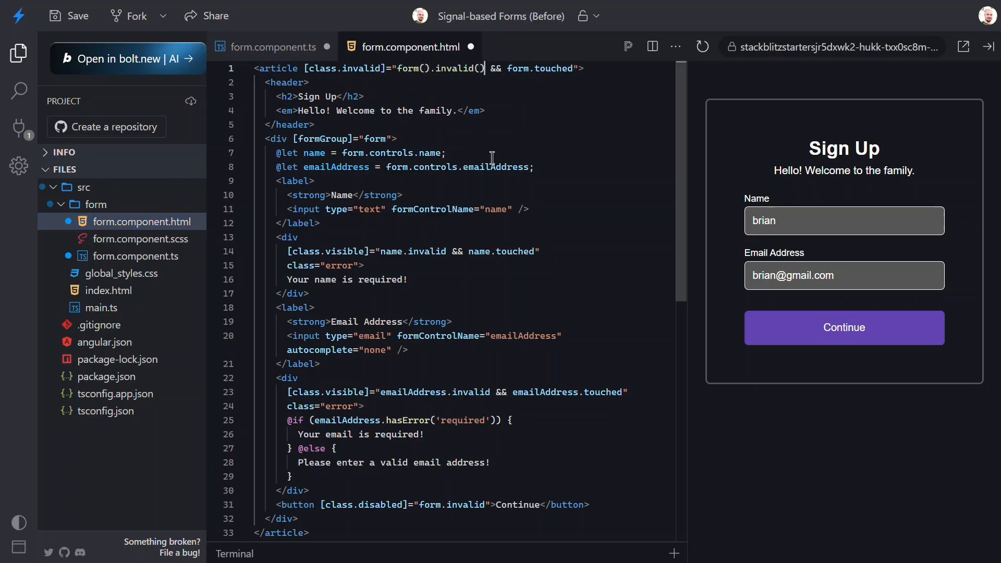
{"action": "type", "text": "()"}
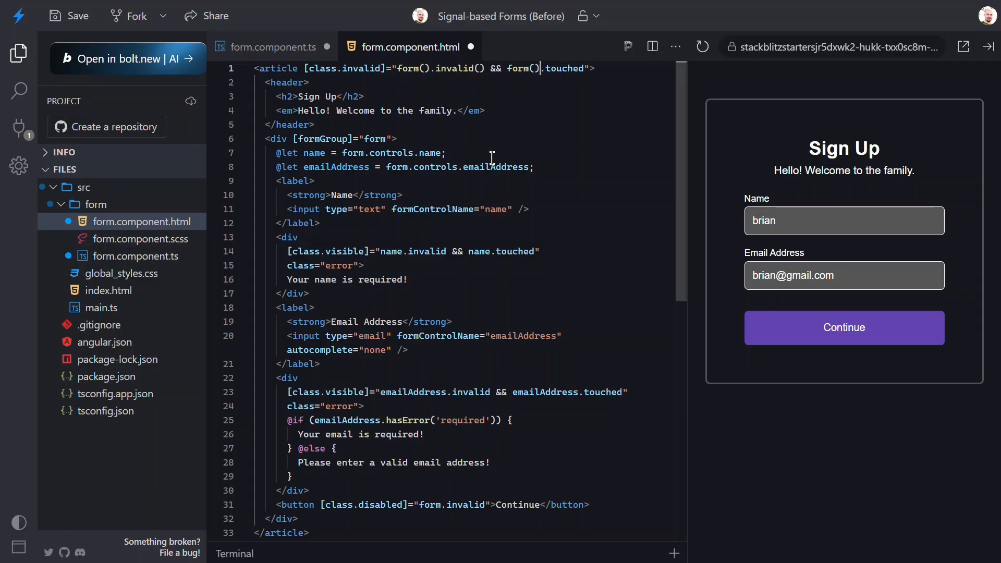
{"action": "type", "text": "()"}
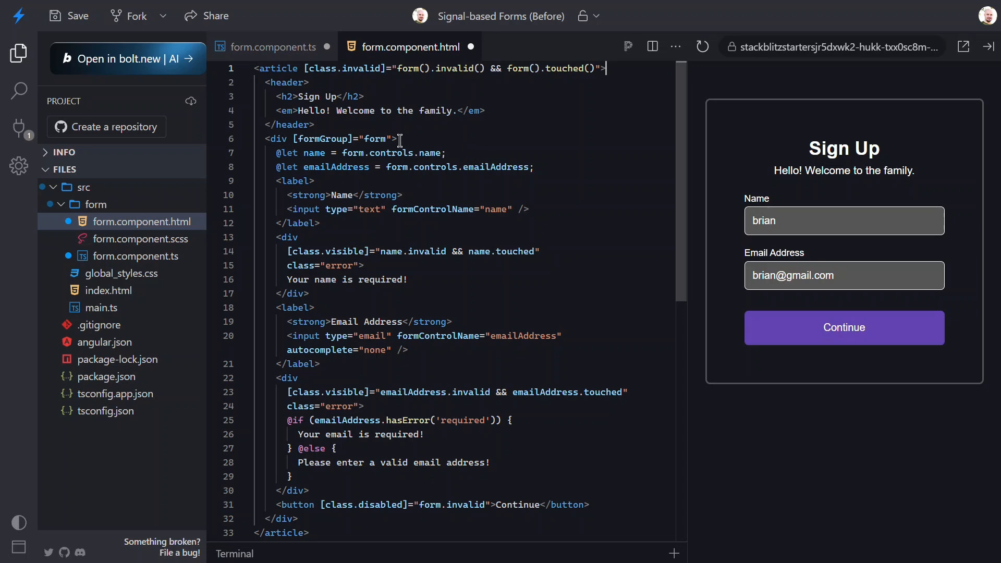
Remove [formGroup]="form" from the div and drop .controls from the name let
{"action": "double_click", "coordinate": [366, 138]}
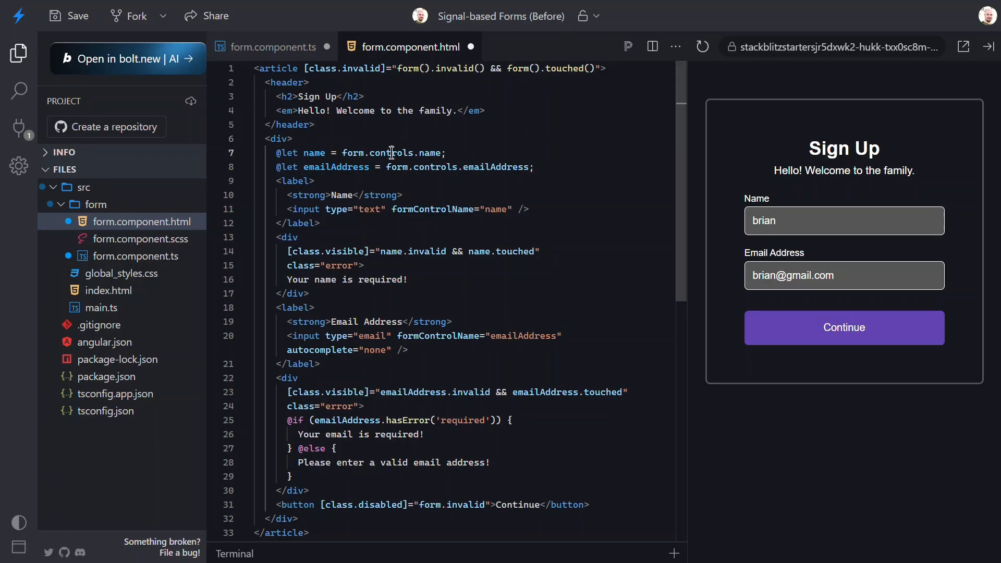
{"action": "double_click", "coordinate": [389, 152]}
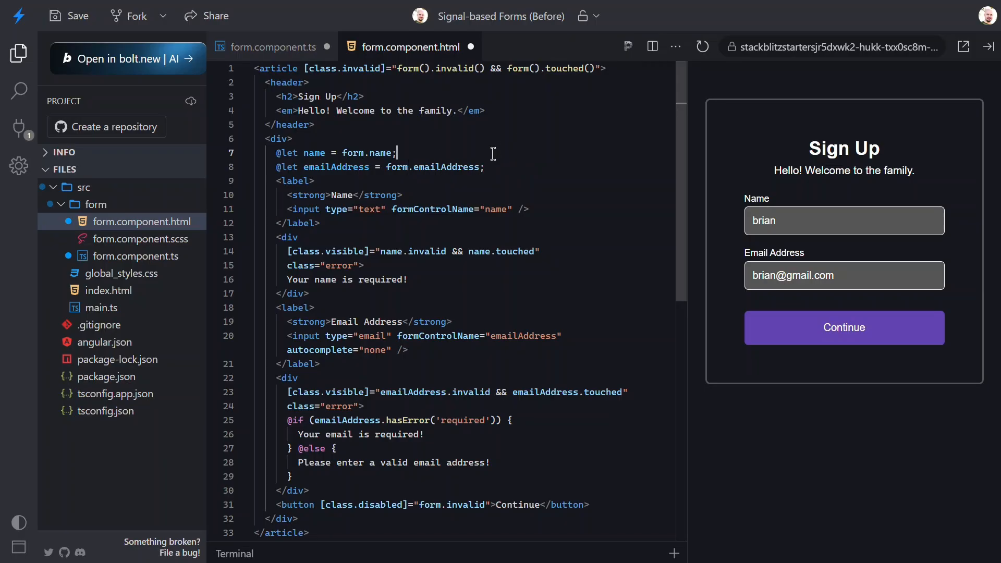
Replace formControlName on the name input with the [control] binding
{"action": "double_click", "coordinate": [432, 209]}
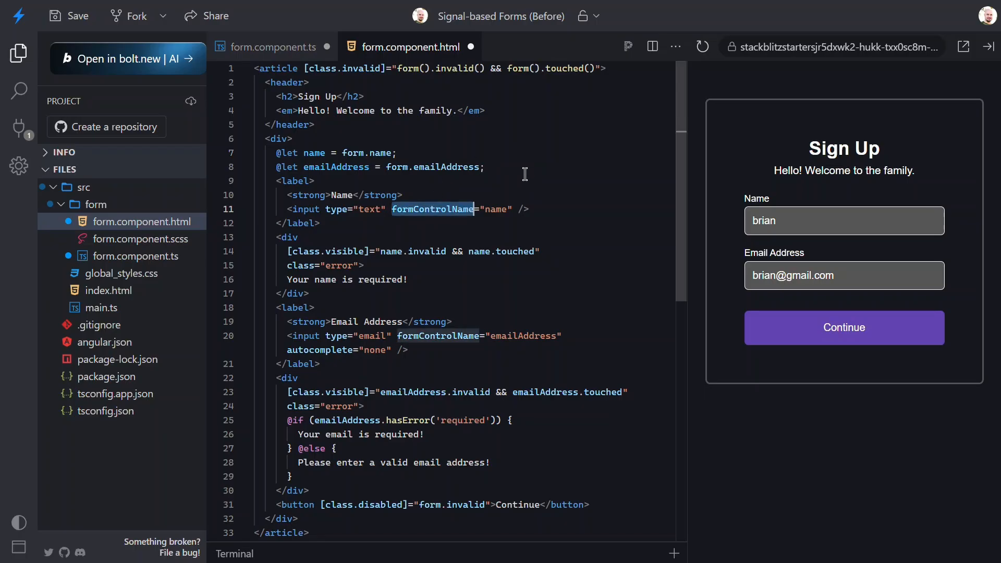
{"action": "type", "text": "[c"}
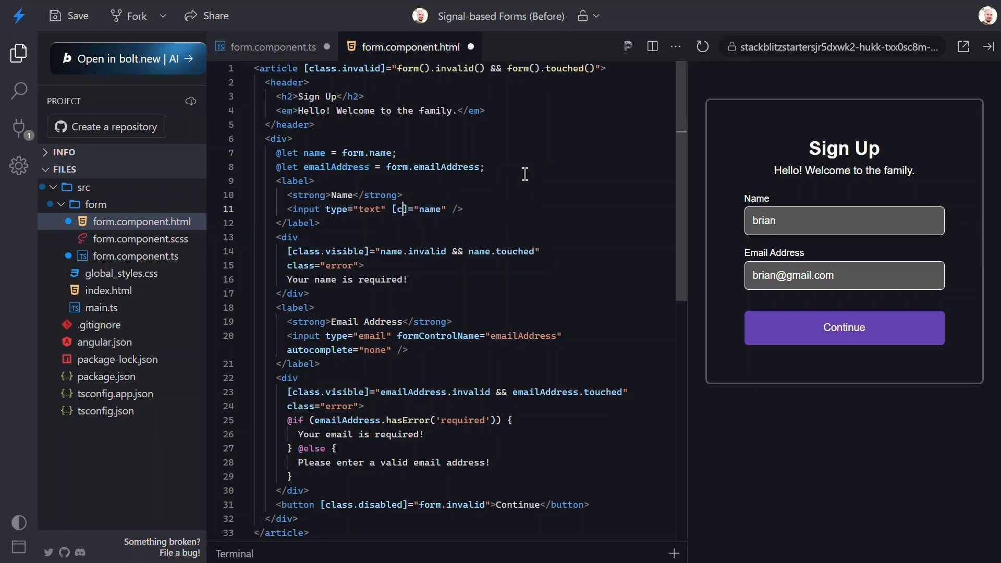
{"action": "type", "text": "ontrol"}
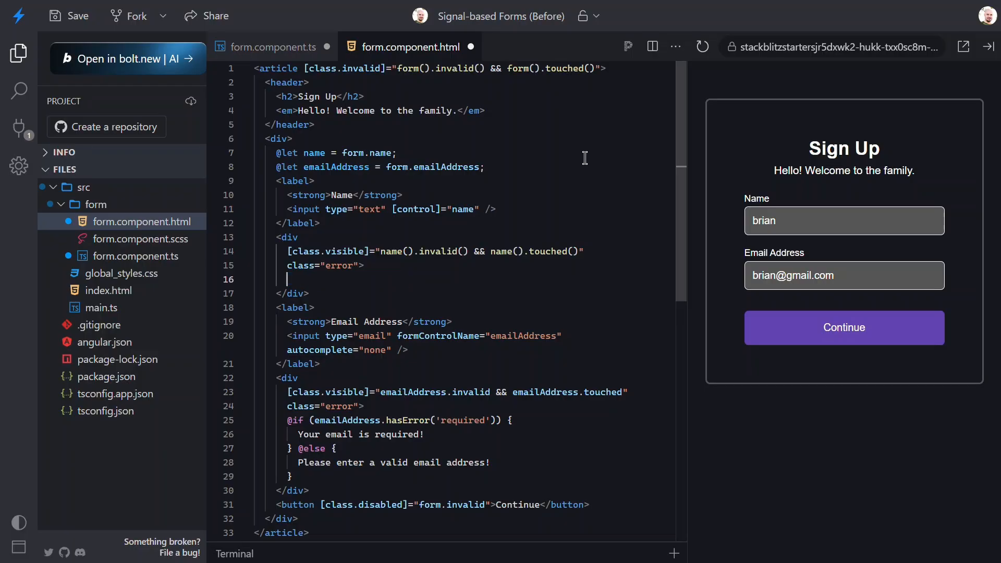
Show {{ form.name().errors()[0]?.message }} inside the name error div
{"action": "type", "text": "{{ form.name() }}"}
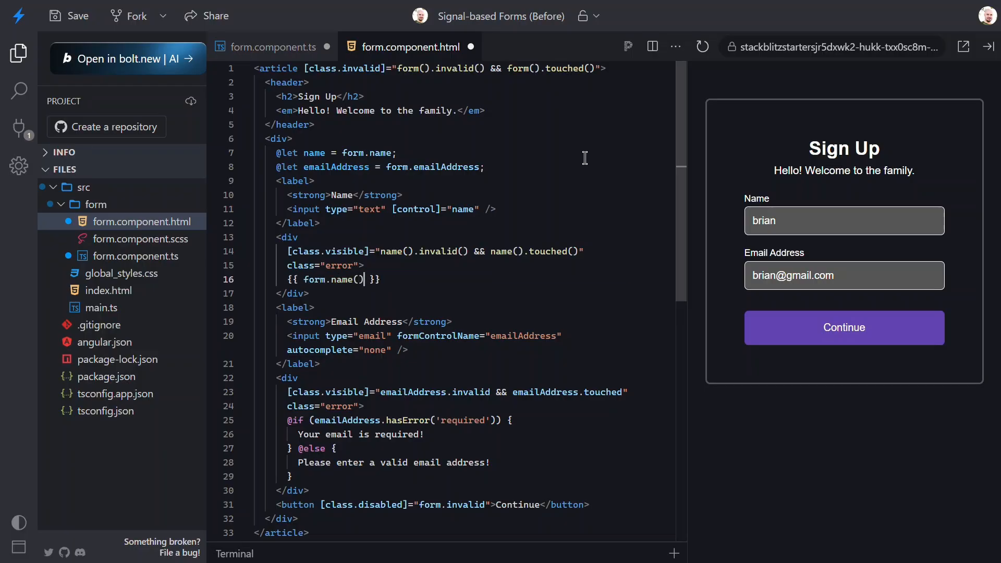
{"action": "type", "text": ".errors"}
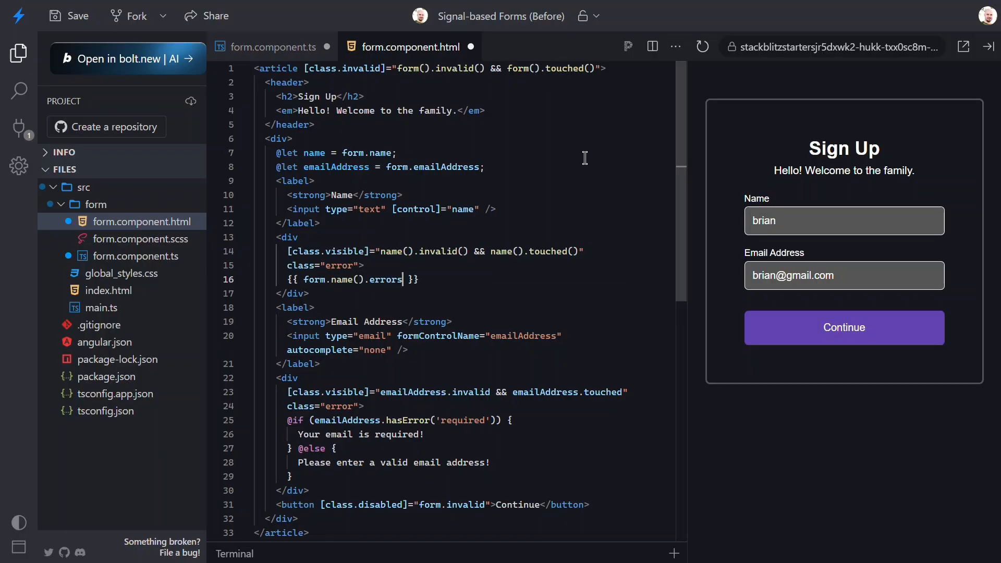
{"action": "type", "text": "()"}
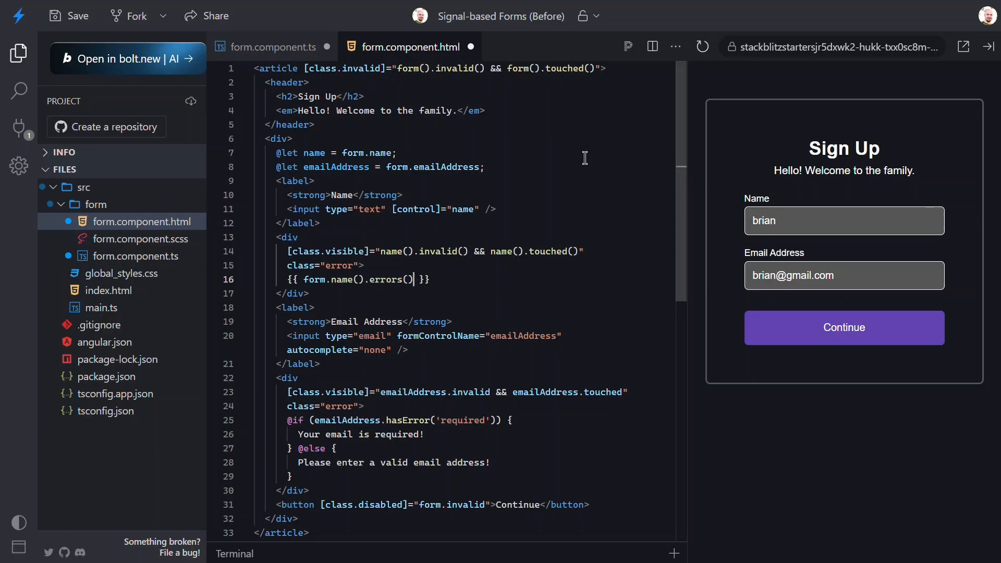
{"action": "type", "text": "[0]?"}
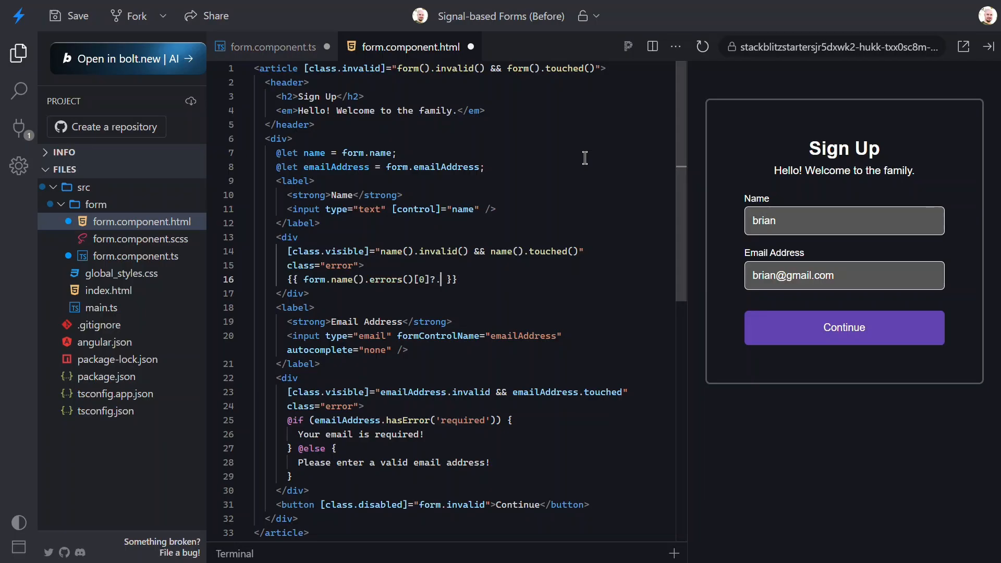
{"action": "type", "text": ".message"}
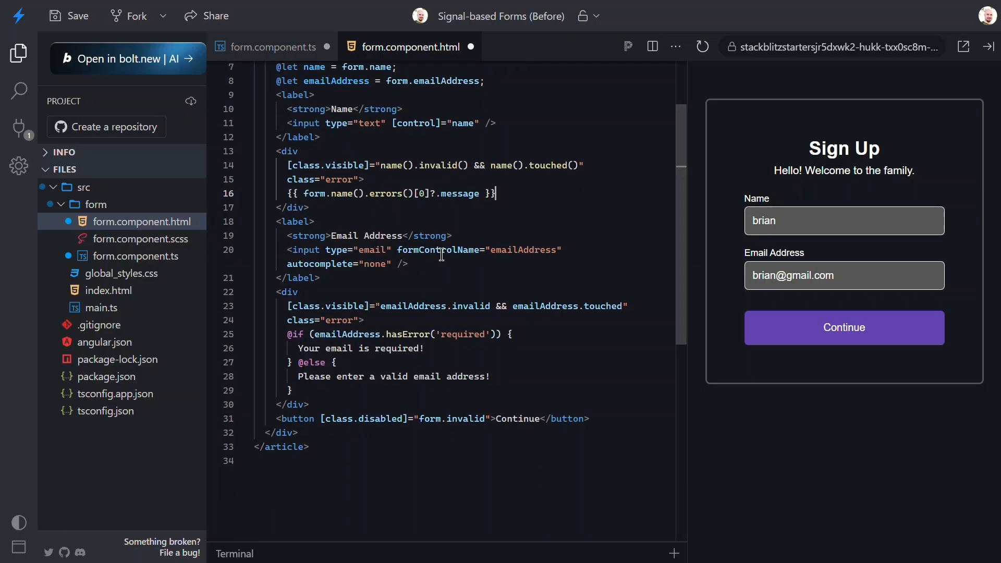
Bind the email input with [control]="emailAddress" and call emailAddress() as a signal in its checks
{"action": "double_click", "coordinate": [439, 249]}
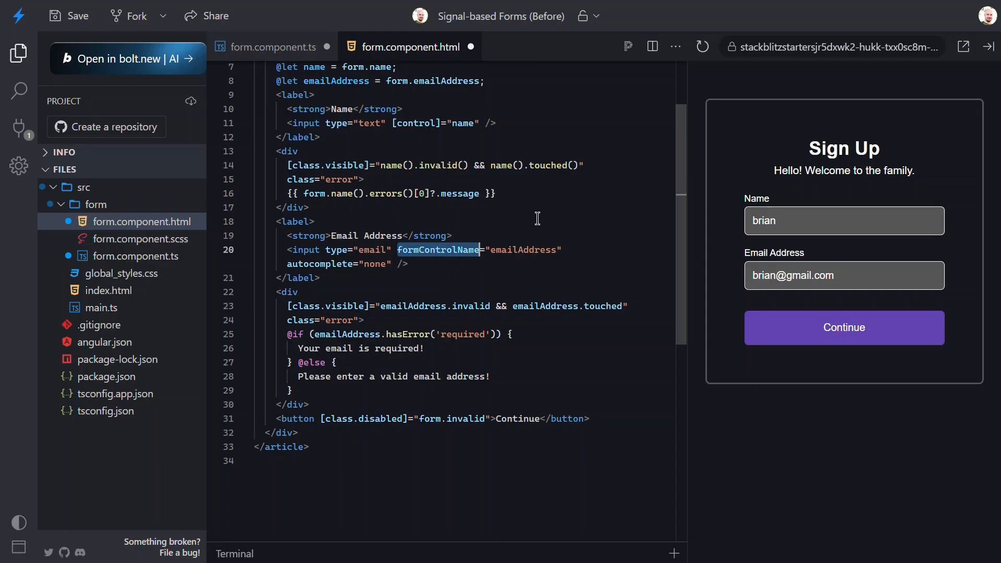
{"action": "type", "text": "[co"}
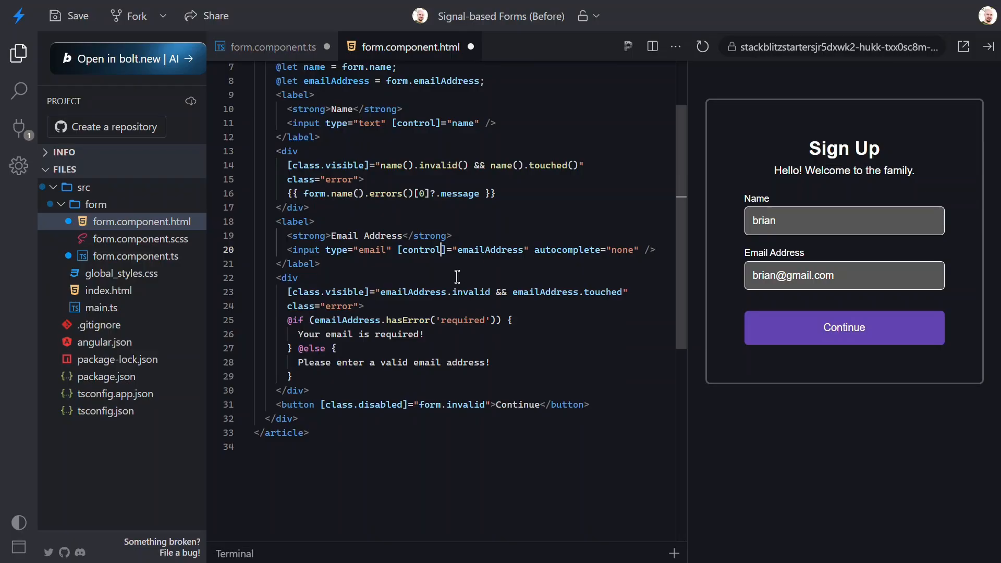
{"action": "type", "text": "()"}
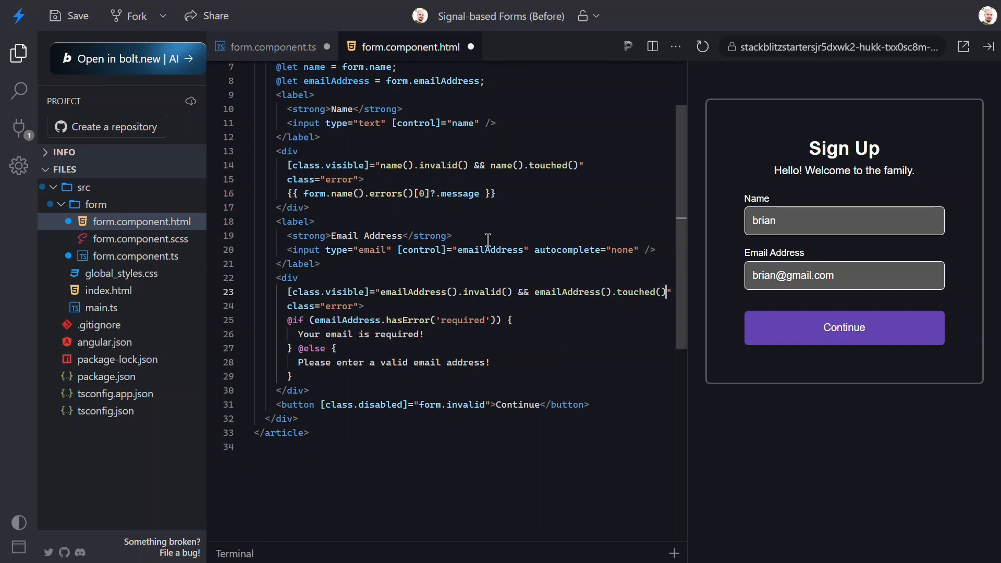
Replace the hardcoded required/invalid email texts with form.emailAddress().errors()[0]?.message
{"action": "left_click_drag", "start_coordinate": [290, 320], "coordinate": [290, 377]}
{"action": "type", "text": "{{  "}
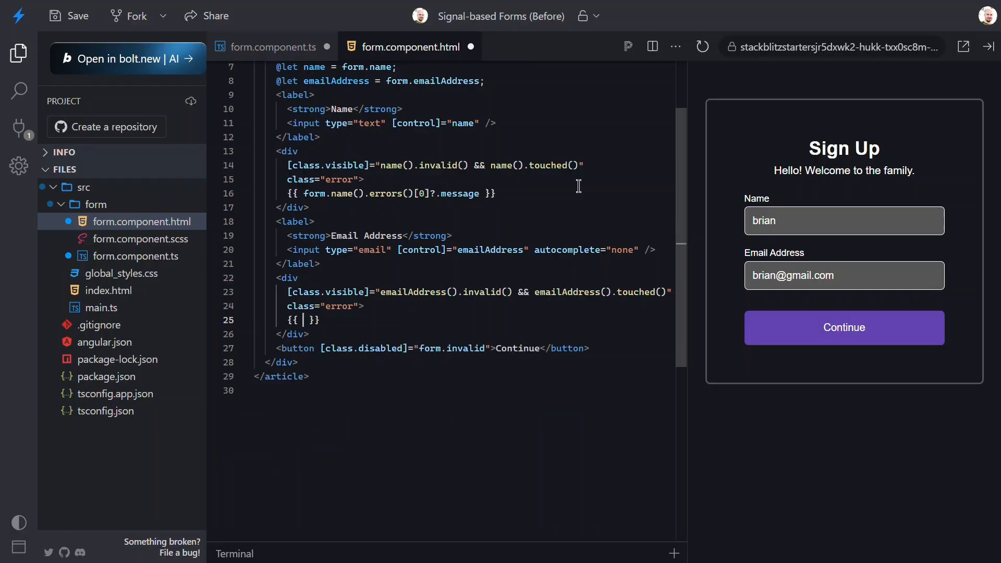
{"action": "type", "text": "form.emailAddress().e"}
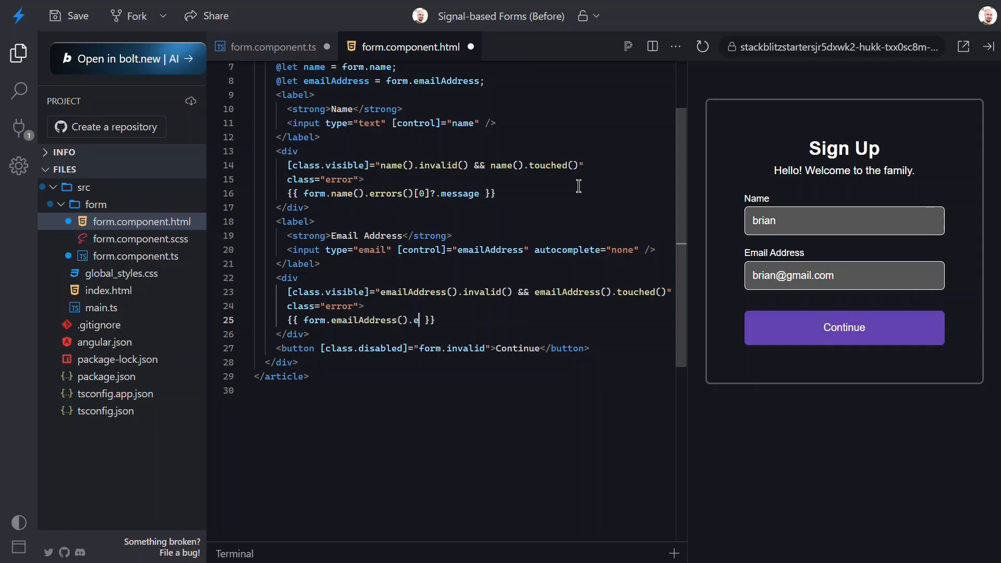
{"action": "type", "text": "rrors()[0]?.message"}
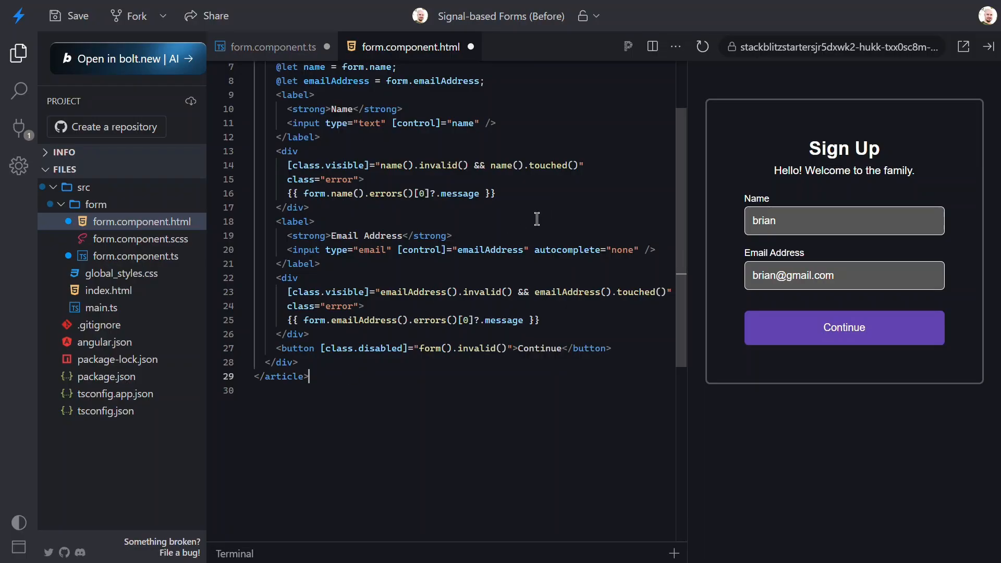
Add a pre block rendering {{ model() | json }} below the article, then move to form.component.ts
{"action": "key", "text": "Enter"}
{"action": "type", "text": "<pre></pre>"}
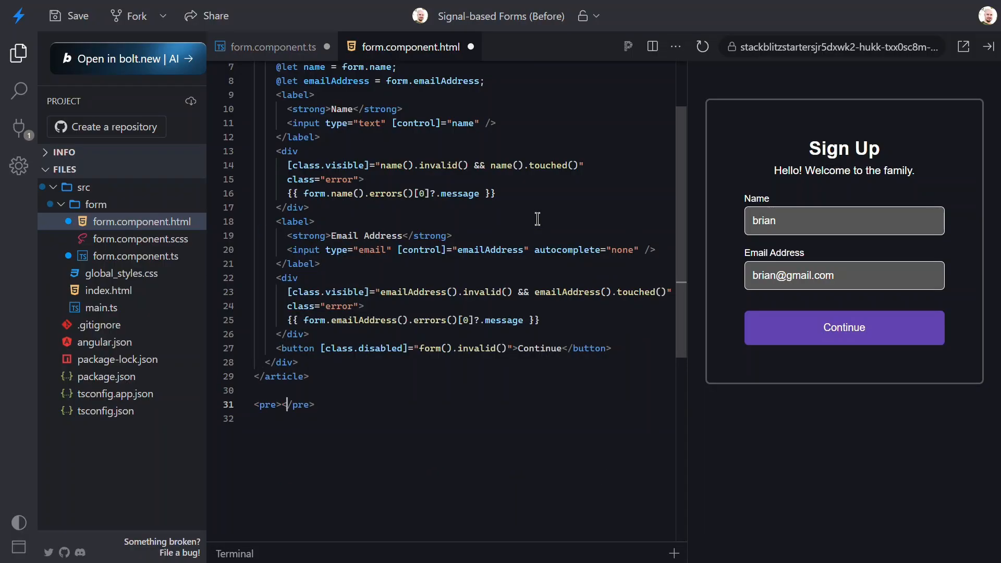
{"action": "type", "text": "{{  }}"}
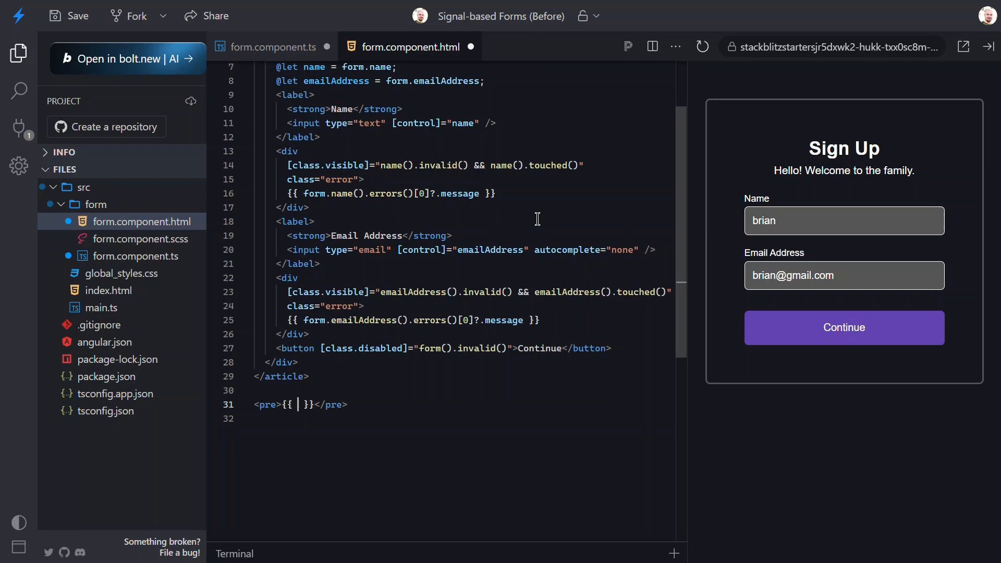
{"action": "type", "text": "model() | json"}
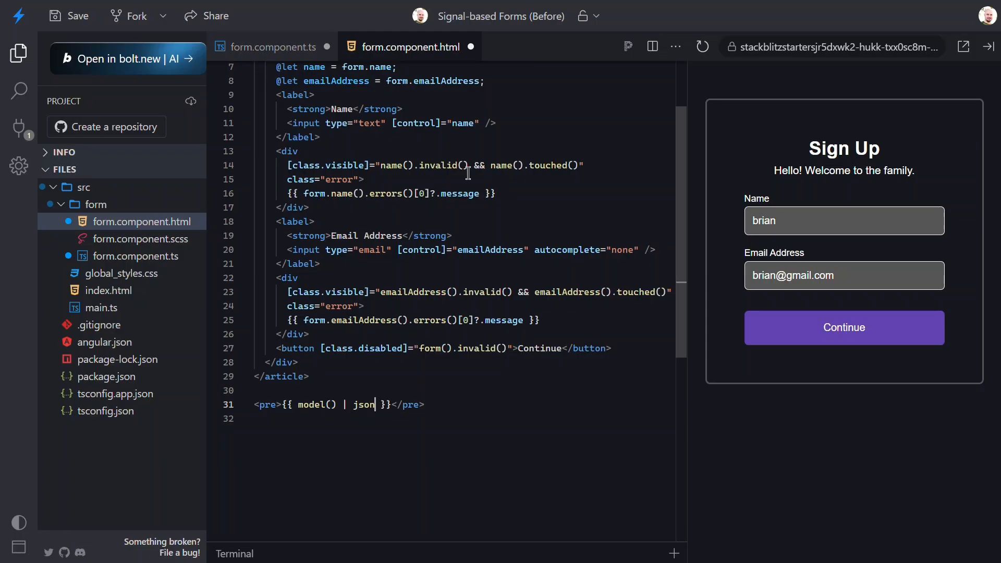
{"action": "left_click", "coordinate": [271, 47]}
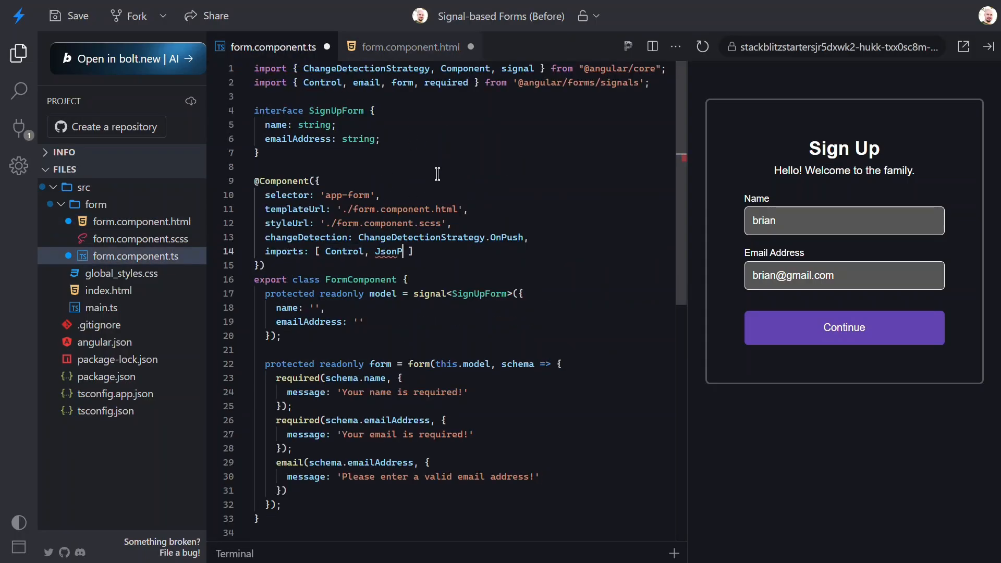
{"action": "type", "text": "import { JsonPipe } from '@angular/common';"}
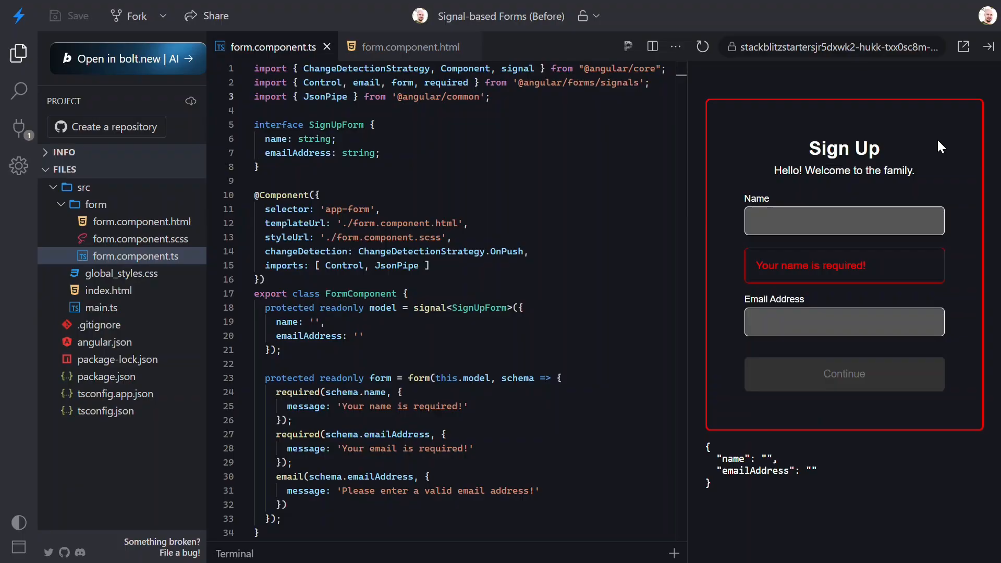
Enter name 'brian' and a partial email 'brian@gmail' in the preview, watching errors clear and the JSON update
{"action": "left_click", "coordinate": [842, 322]}
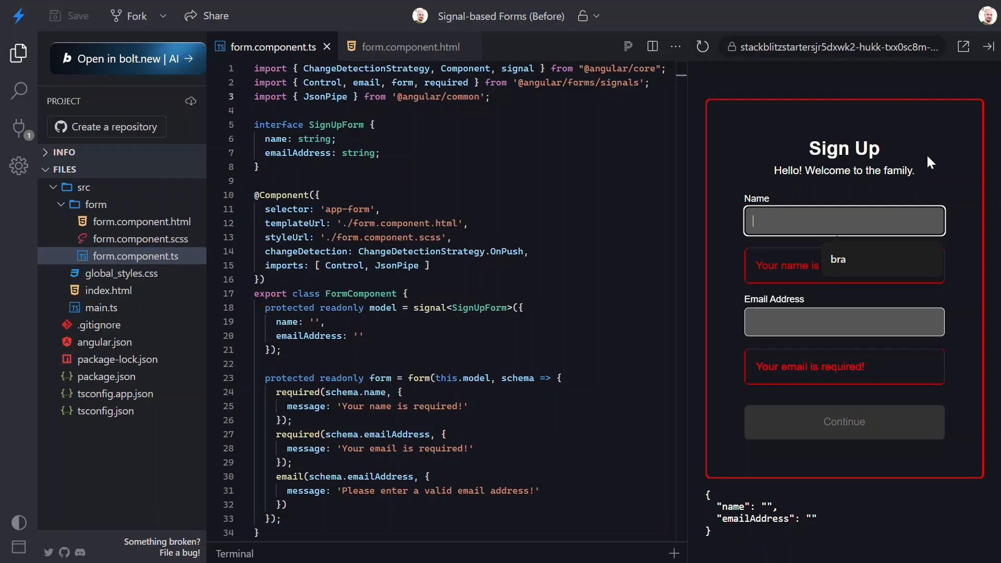
{"action": "type", "text": "brian"}
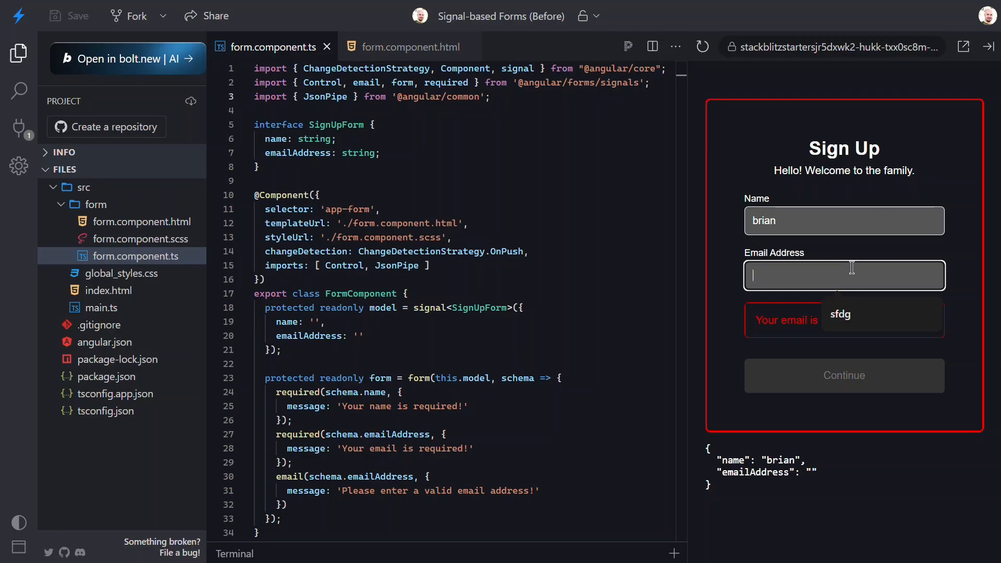
{"action": "mouse_move", "coordinate": [811, 276]}
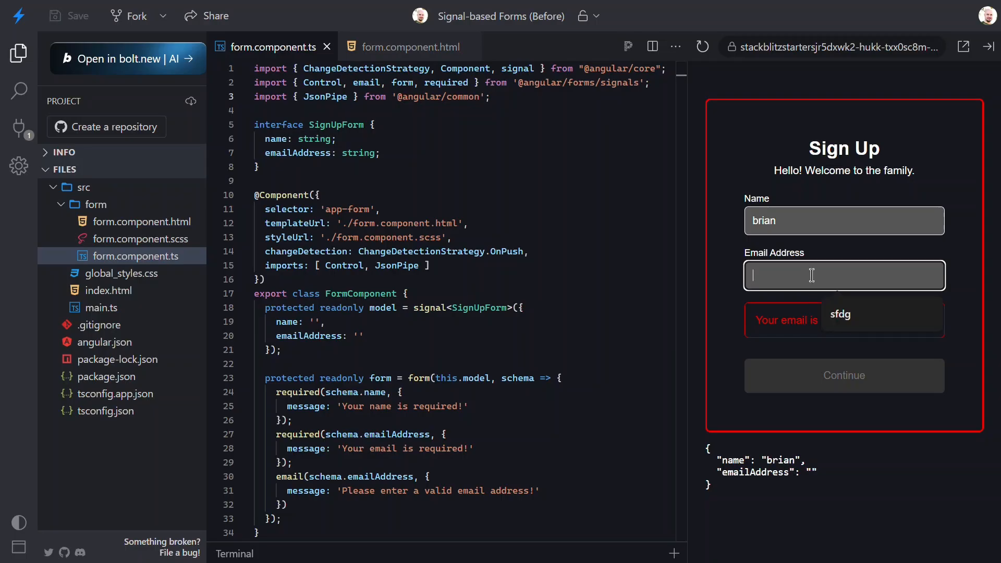
{"action": "type", "text": "brian"}
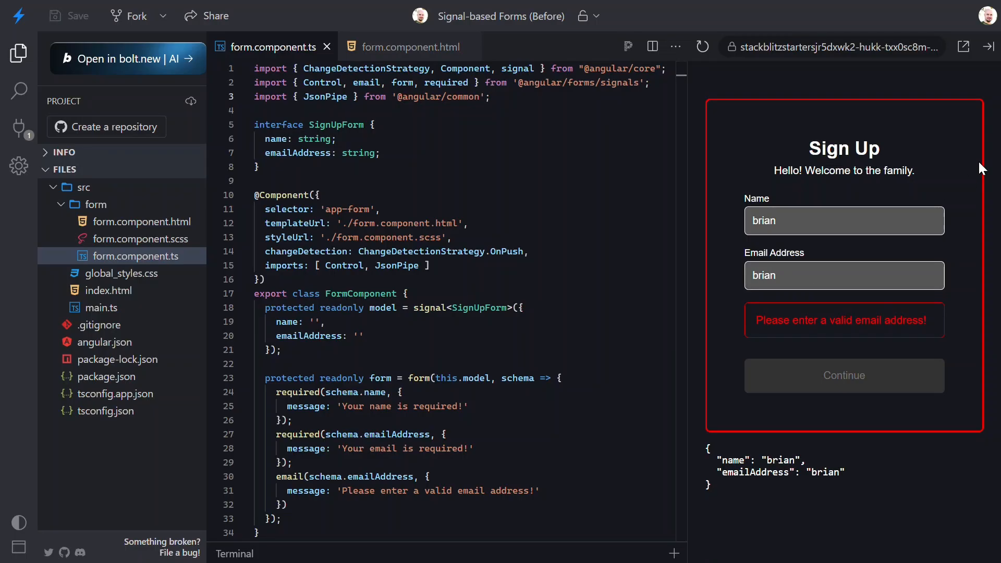
{"action": "left_click", "coordinate": [842, 276]}
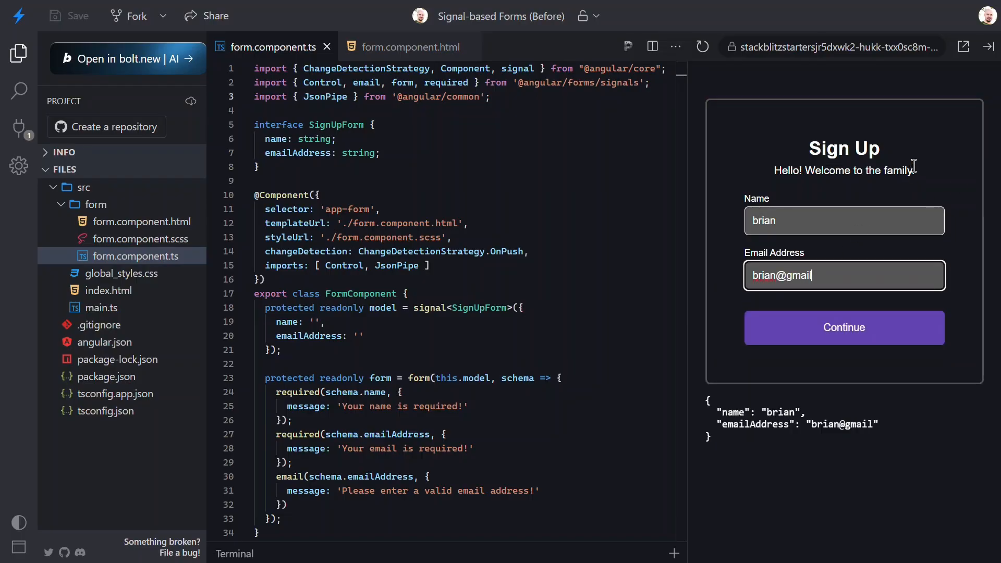
Complete the email with .com, then edit it to include 'treese' in the preview
{"action": "type", "text": ".com"}
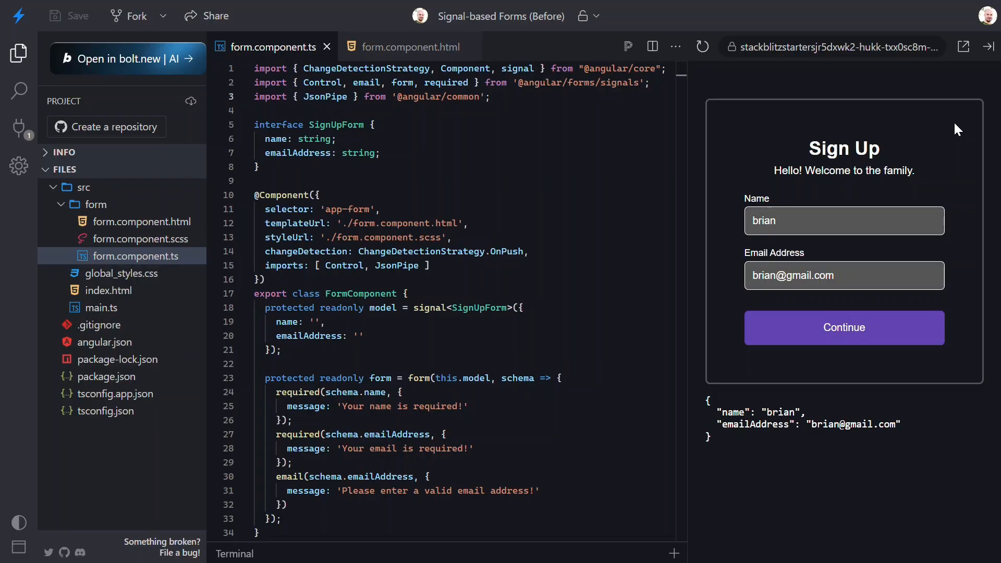
{"action": "left_click", "coordinate": [842, 275]}
{"action": "type", "text": "."}
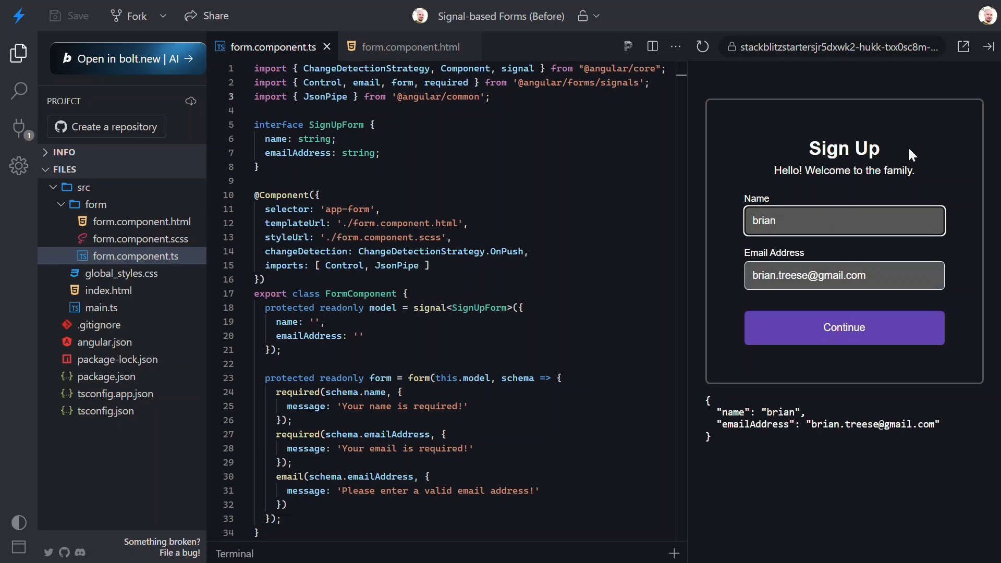
{"action": "type", "text": "tree"}
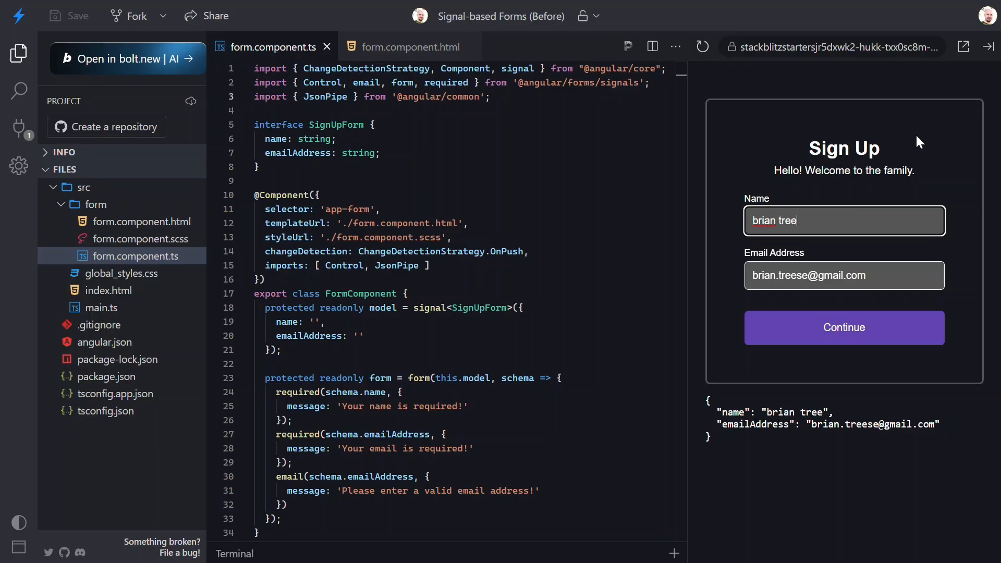
{"action": "type", "text": "se"}
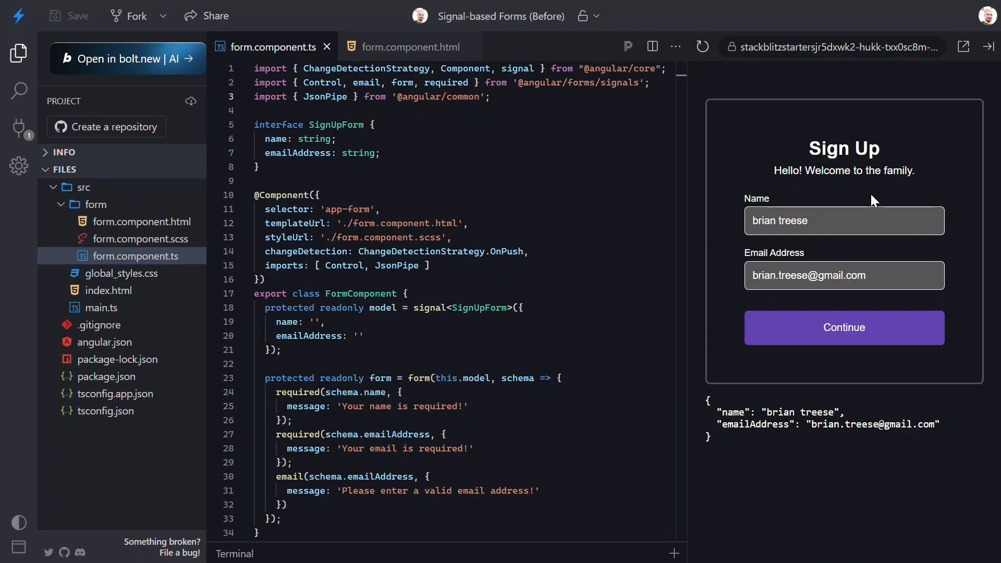
Clear the name and strip the email domain so both schema error messages show and Continue disables
{"action": "left_click", "coordinate": [843, 220]}
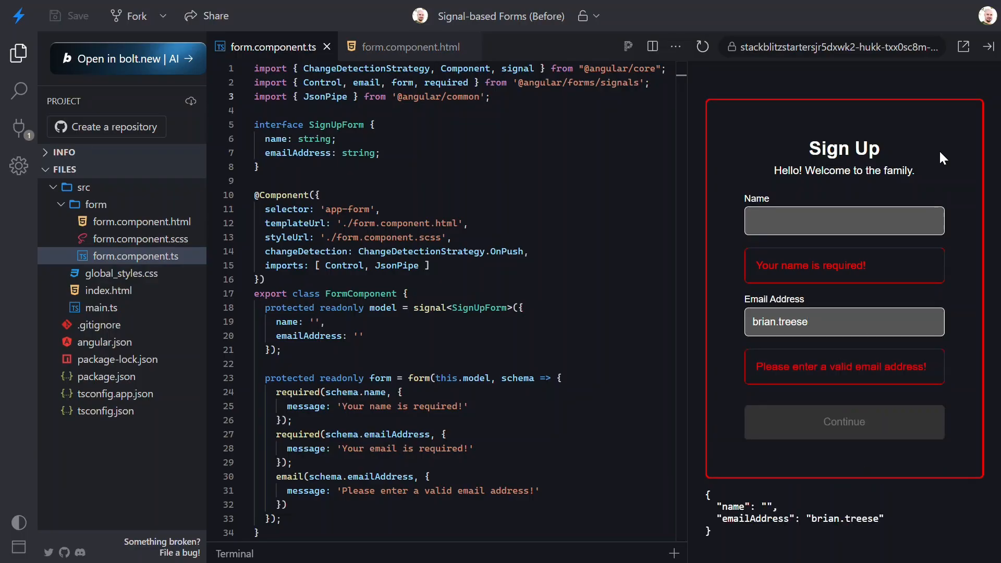
{"action": "left_click", "coordinate": [843, 322]}
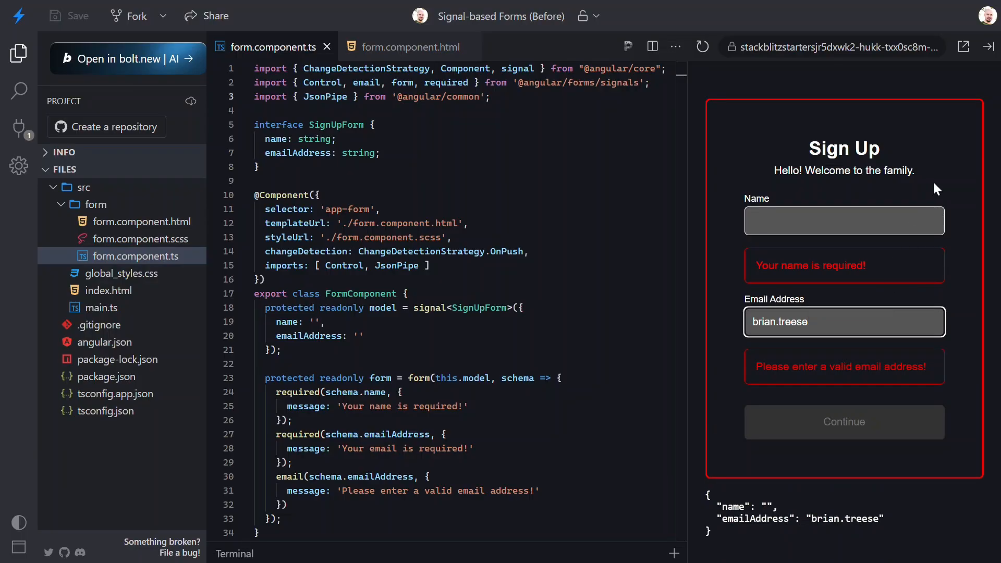